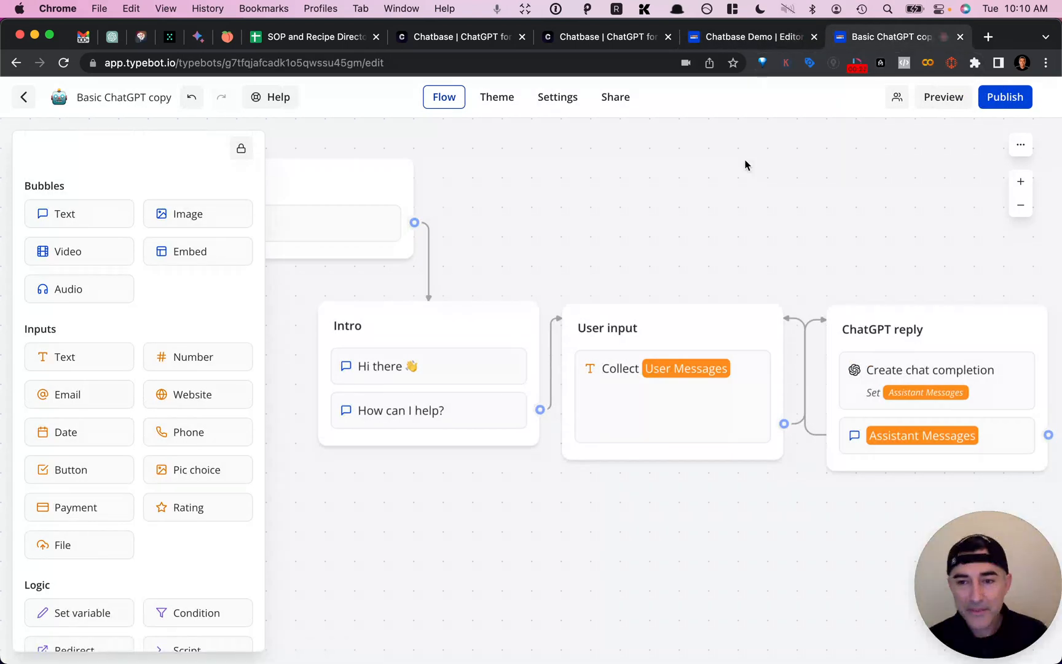
pyautogui.moveTo(881, 360)
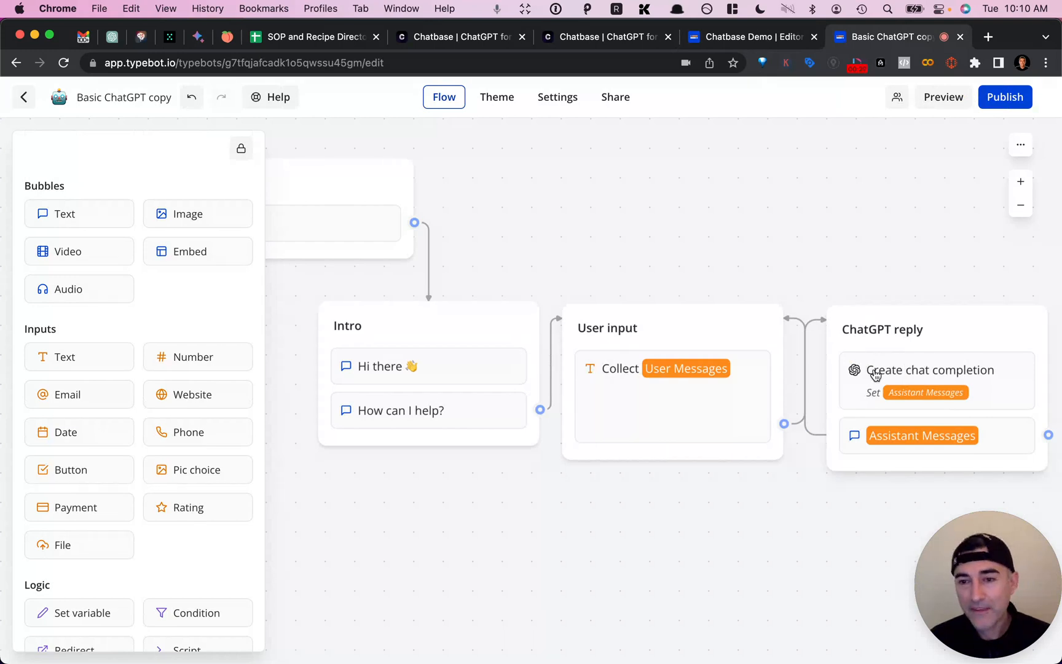
# - Open the ChatGPT reply block's chat completion settings in a larger view and scroll through them
pyautogui.click(929, 370)
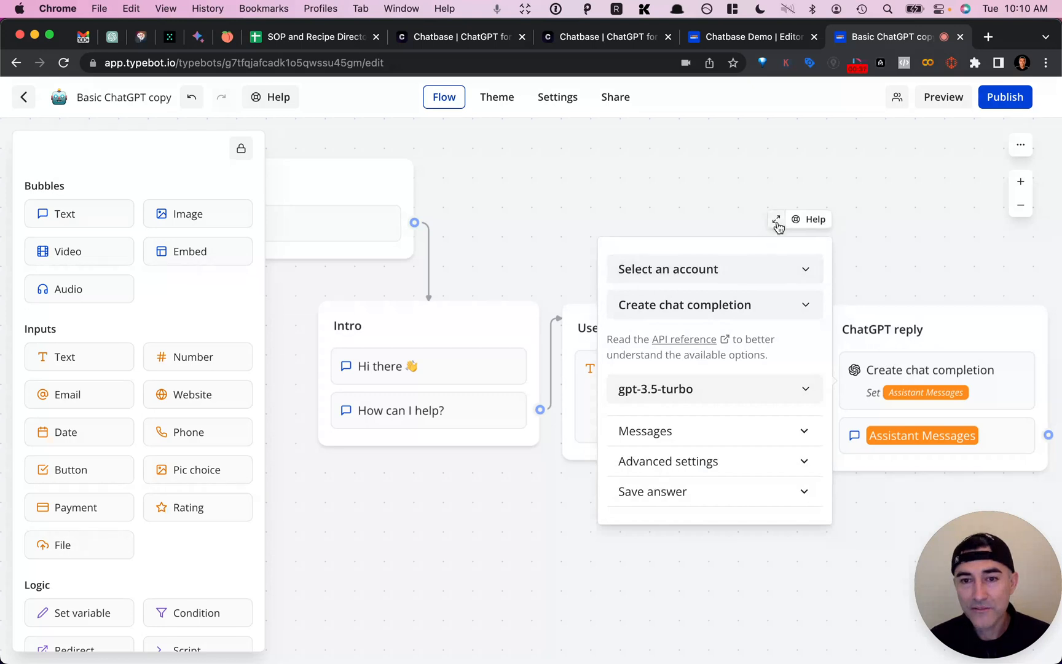
pyautogui.click(776, 219)
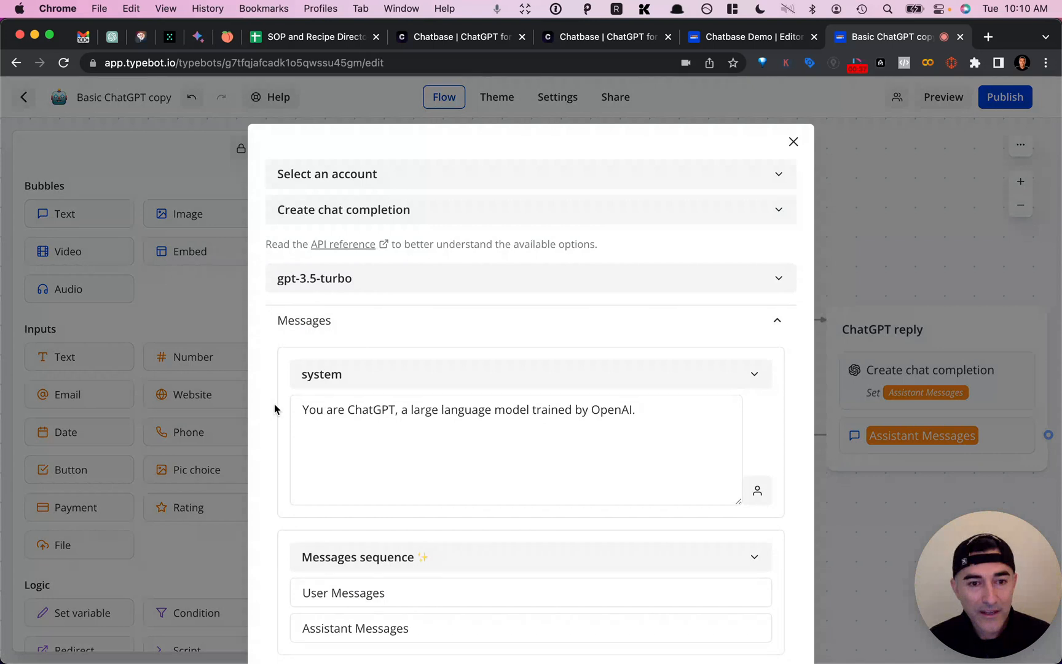
pyautogui.scroll(-3)
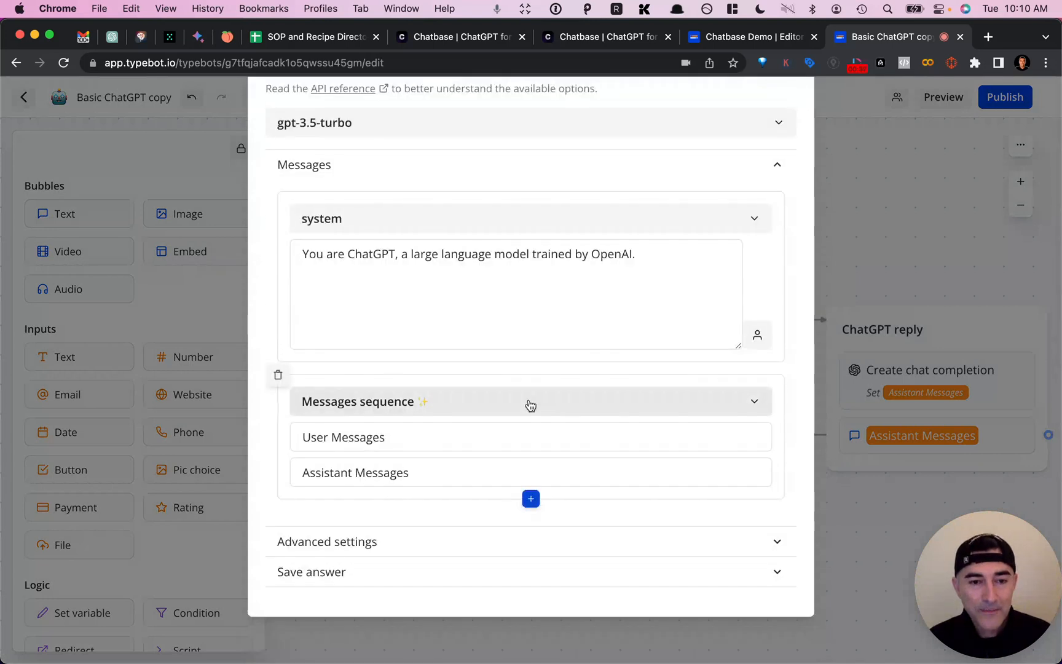
pyautogui.moveTo(478, 406)
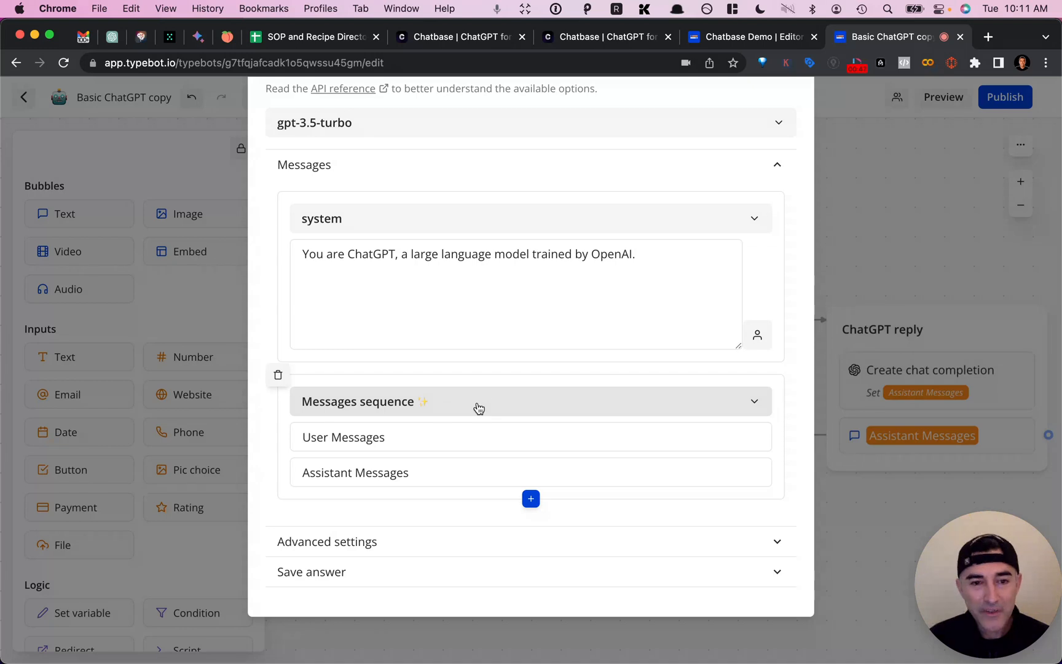
pyautogui.moveTo(386, 406)
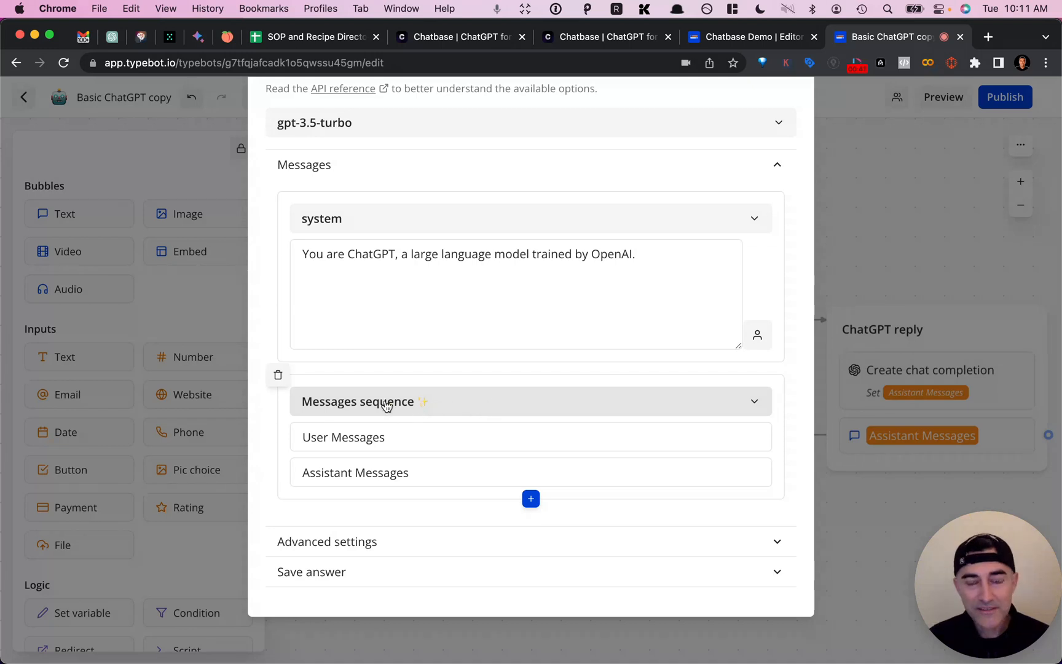
pyautogui.moveTo(477, 409)
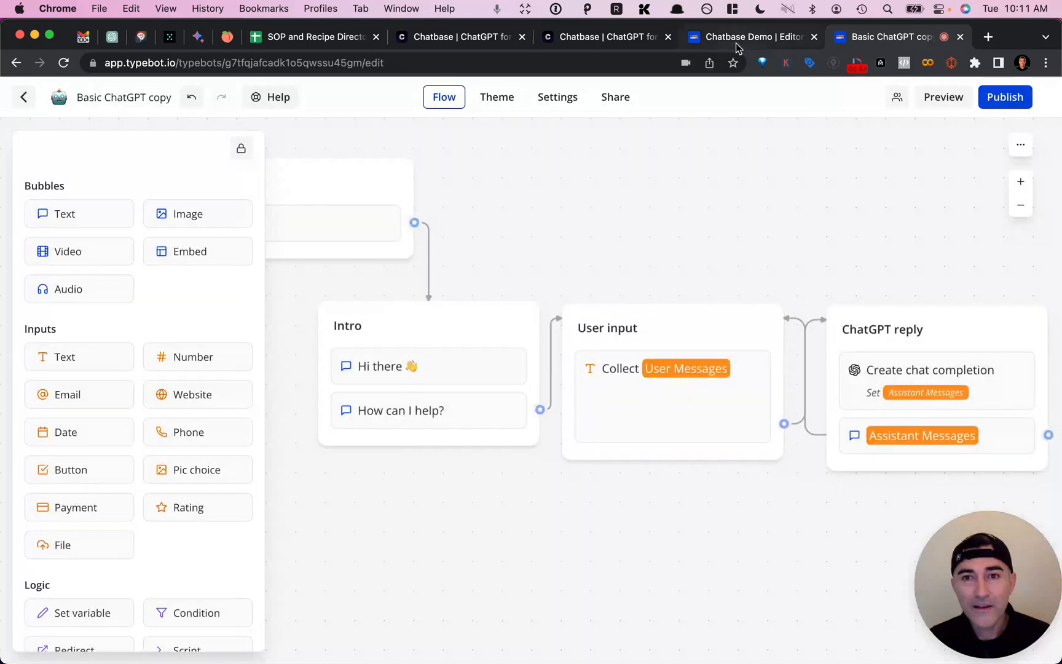
# - Review the Chatbase Demo POST request body, then go back to the Basic ChatGPT copy flow
pyautogui.click(750, 37)
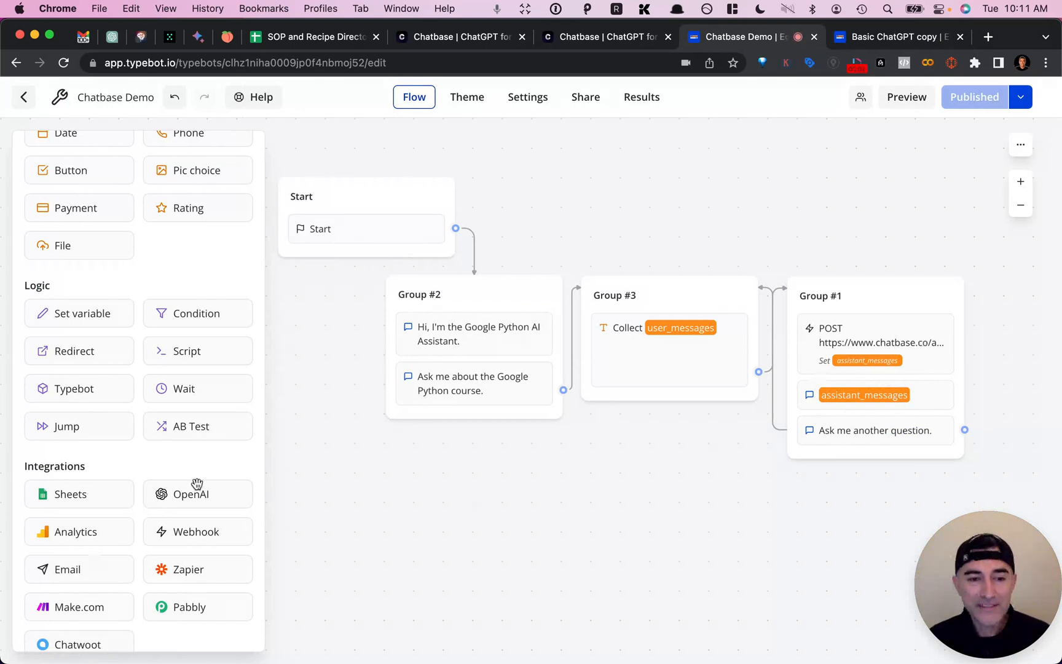
pyautogui.moveTo(937, 285)
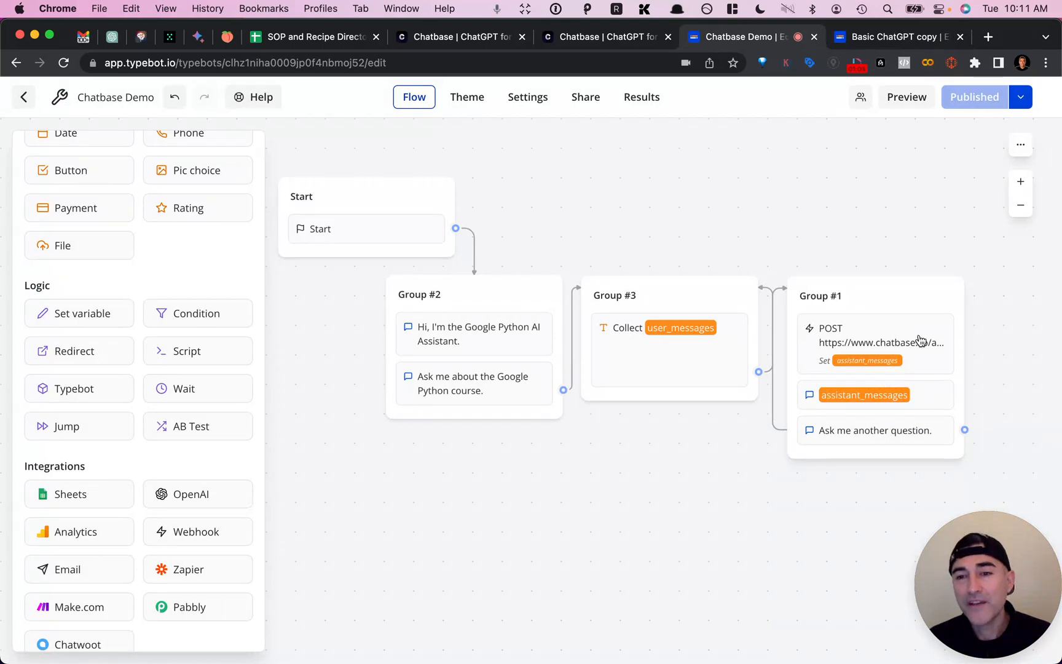
pyautogui.click(874, 343)
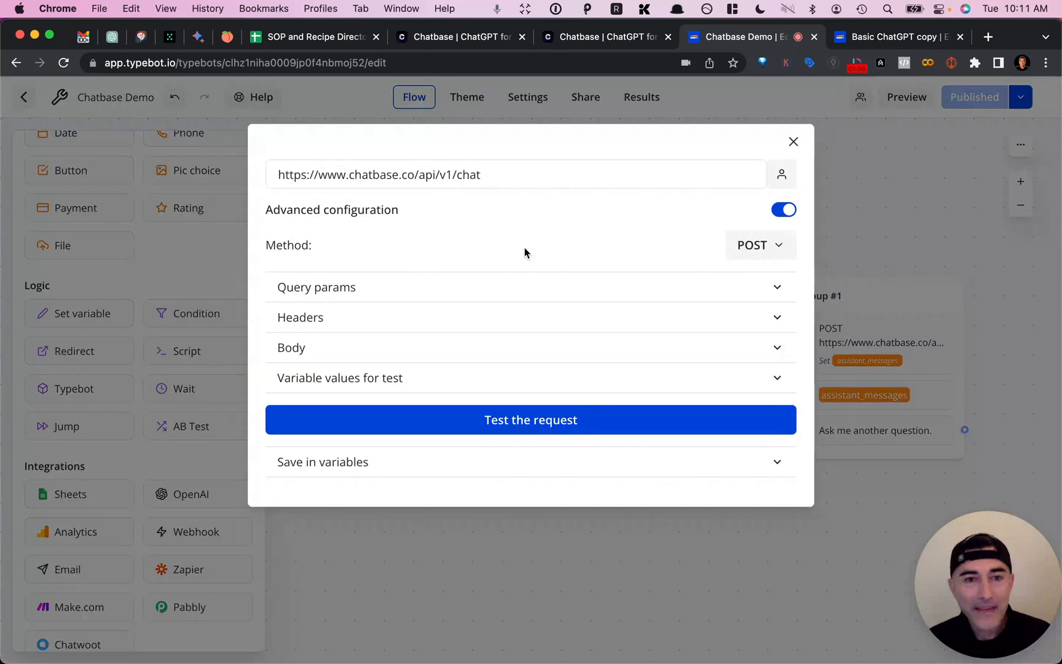
pyautogui.moveTo(474, 244)
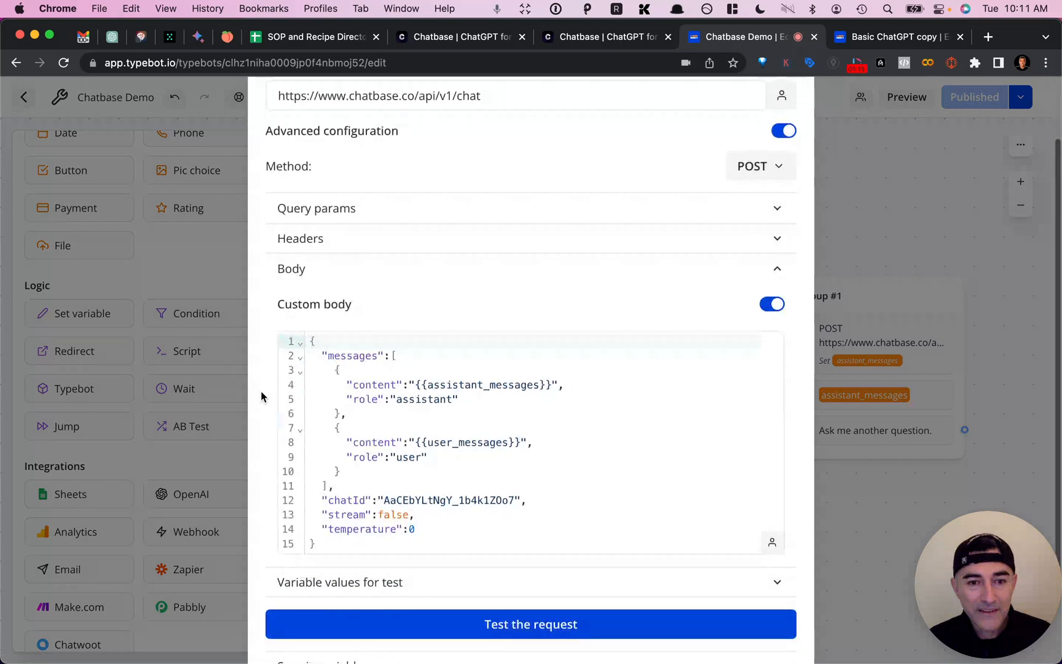
pyautogui.scroll(-3)
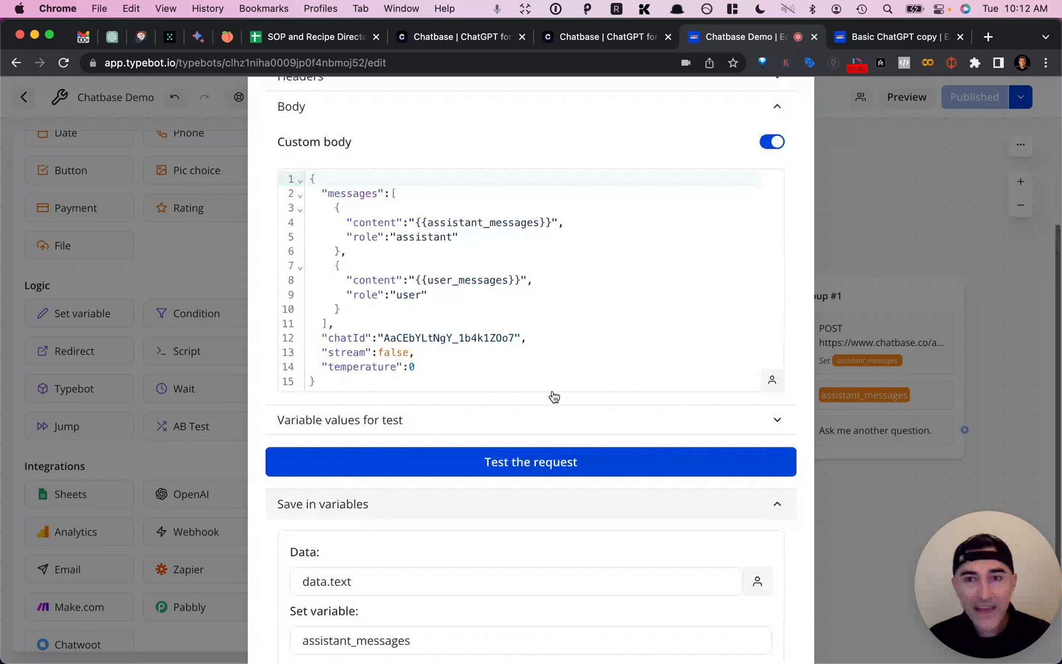
pyautogui.click(887, 37)
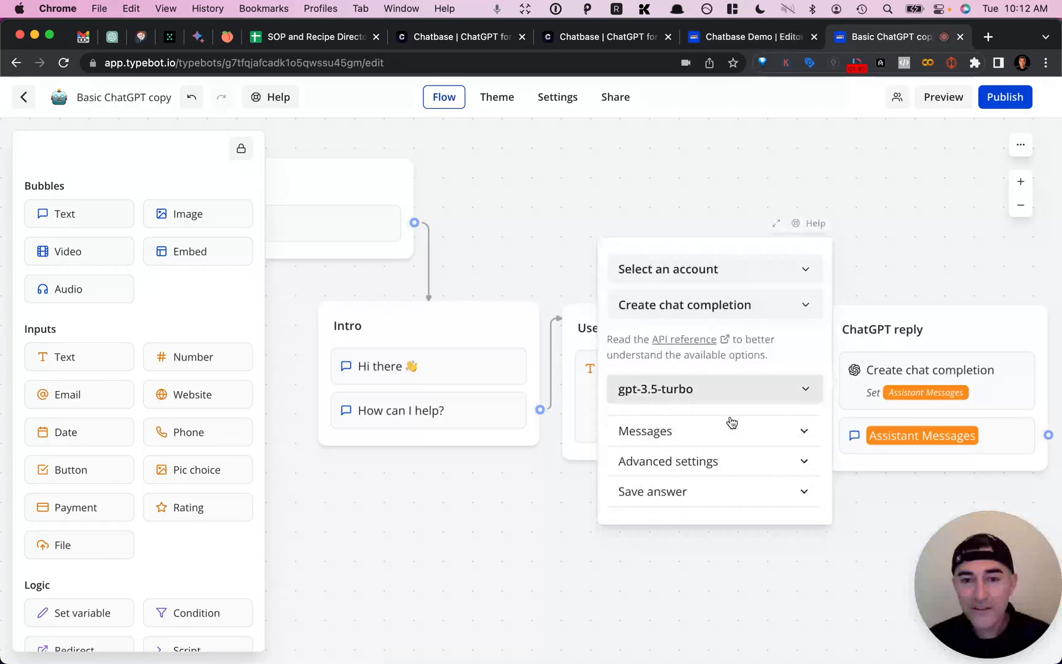
# - Switch back to the Chatbase Demo flow to see its POST request endpoint and custom body
pyautogui.click(644, 431)
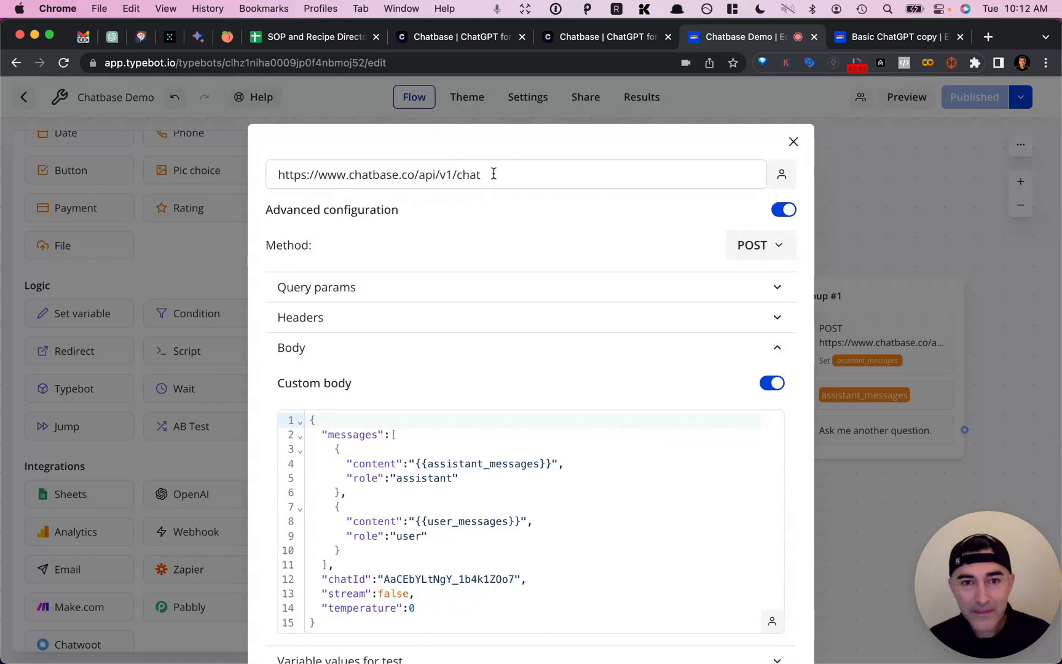
pyautogui.moveTo(485, 170)
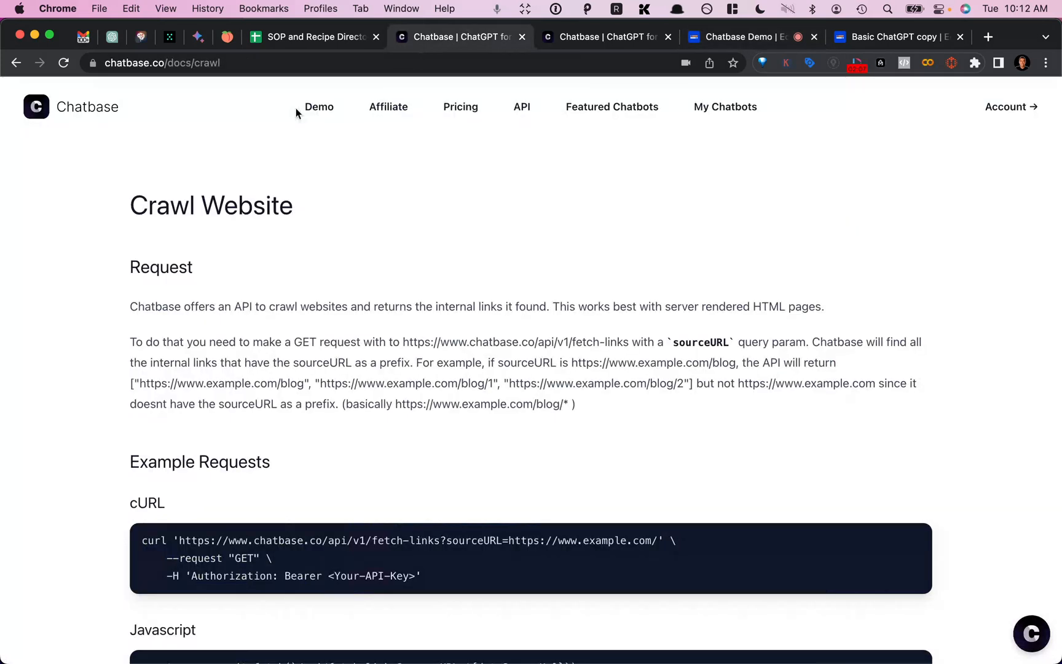
# - Go from the Chatbase API docs main page to the chat API page
pyautogui.click(520, 106)
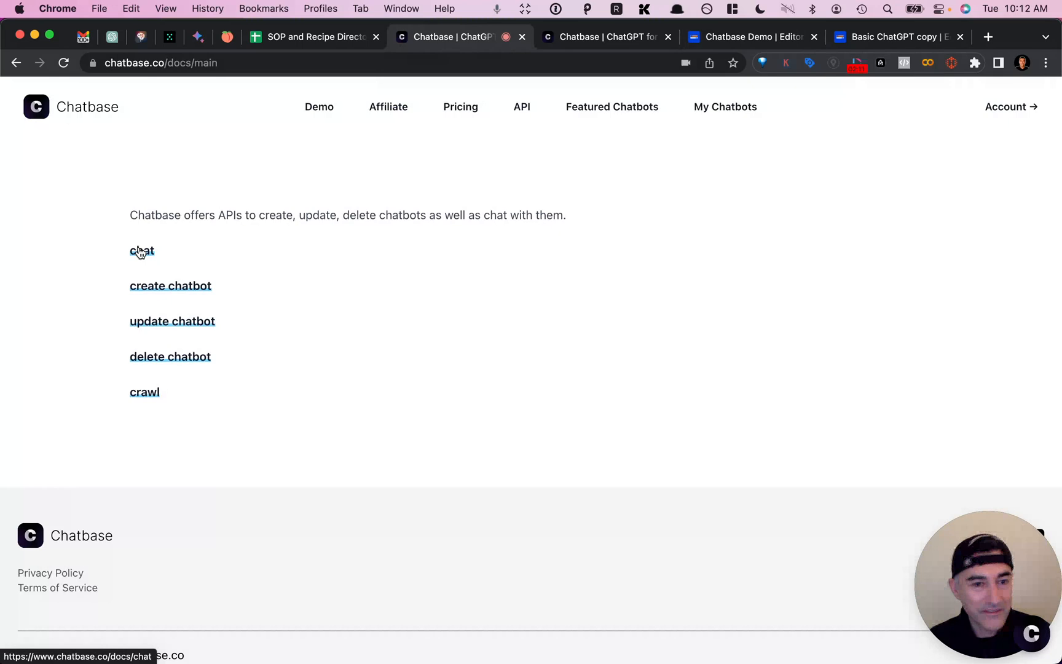
pyautogui.click(141, 251)
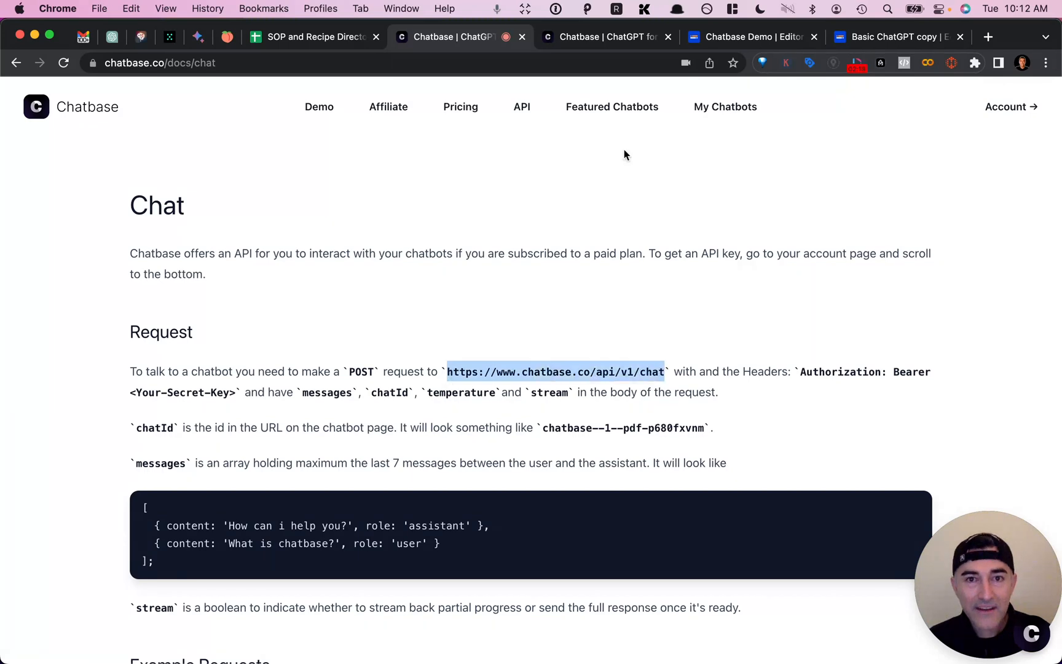
pyautogui.moveTo(356, 371)
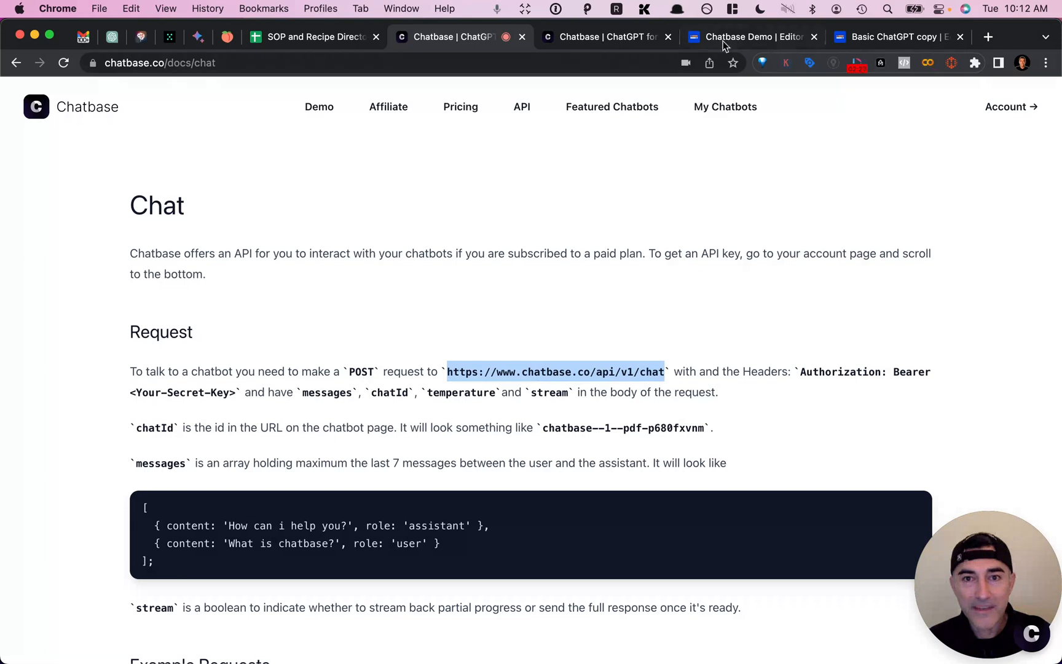
# - Switch to the Chatbase Demo flow showing the chatbase.co/api/v1/chat POST request
pyautogui.click(742, 37)
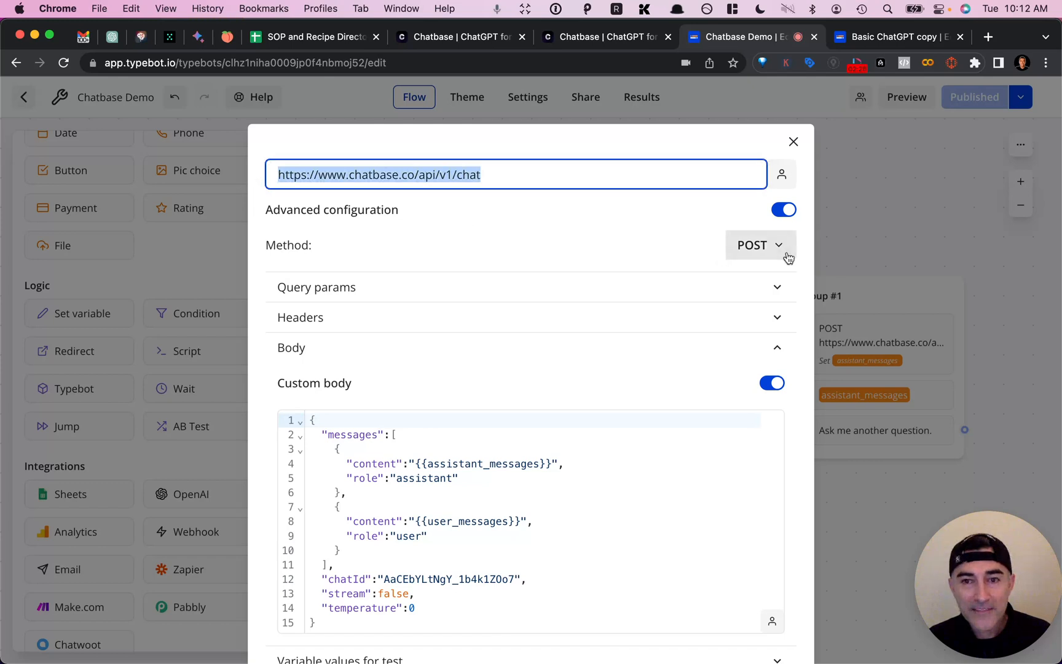
pyautogui.moveTo(779, 256)
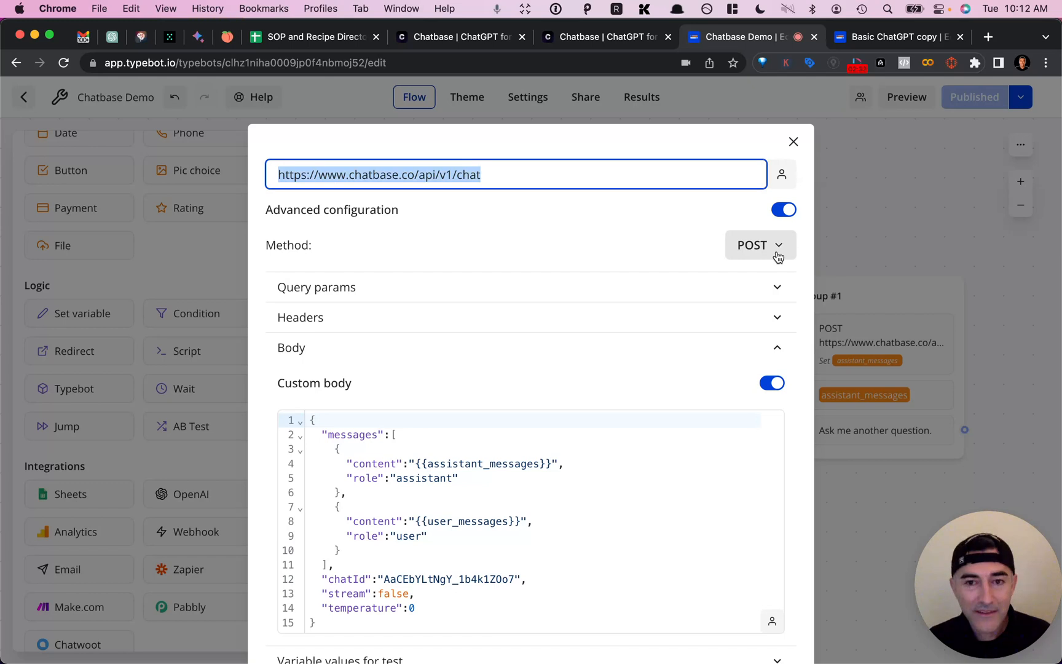
pyautogui.moveTo(343, 324)
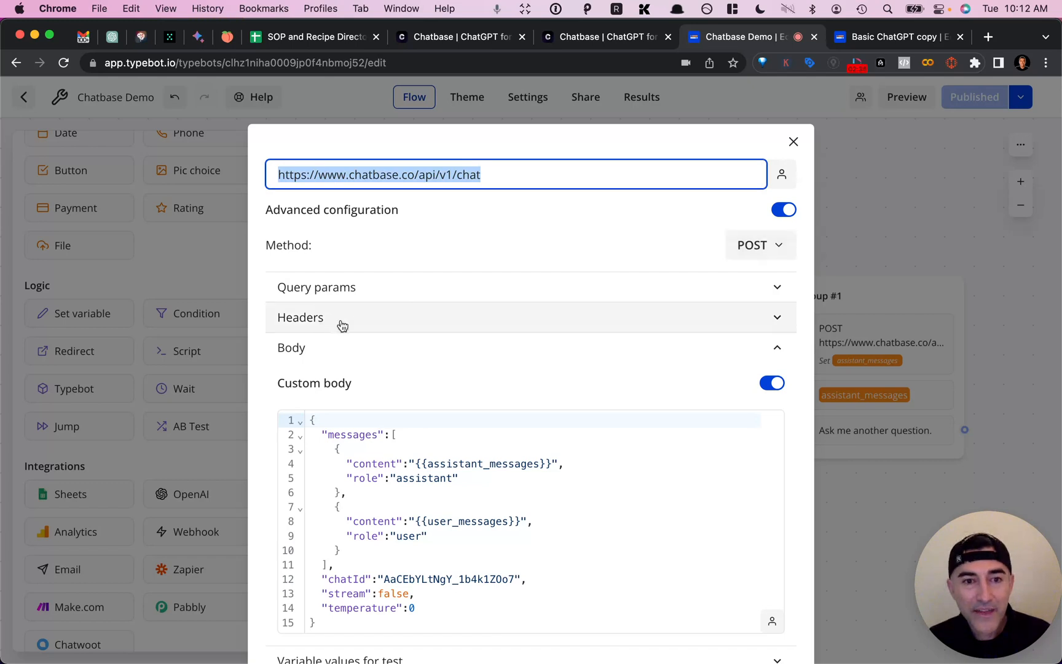
pyautogui.moveTo(458, 273)
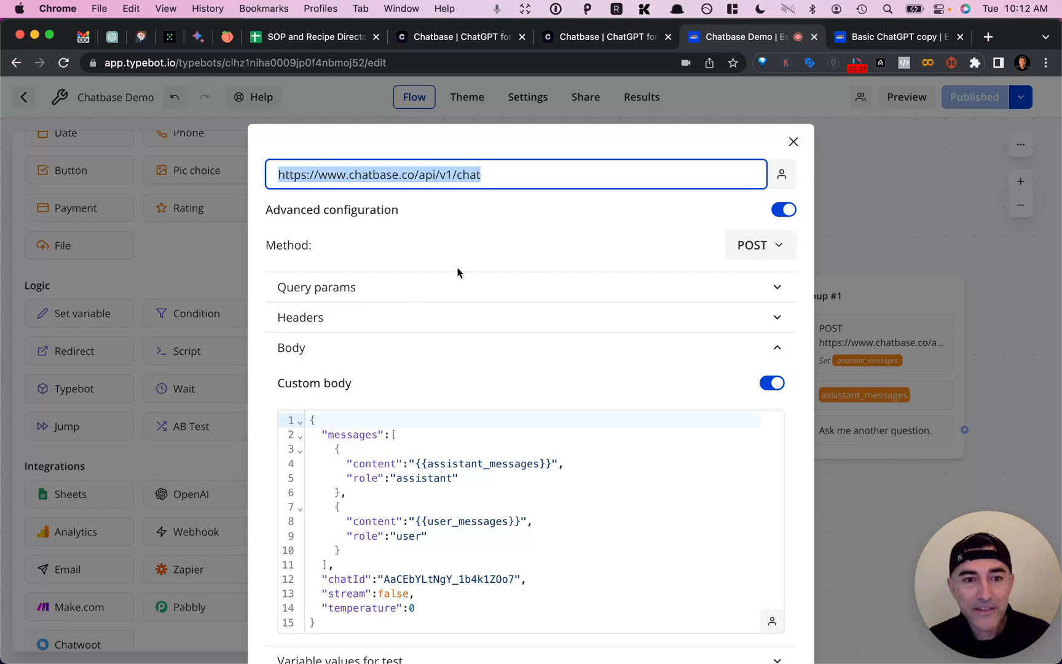
pyautogui.moveTo(435, 314)
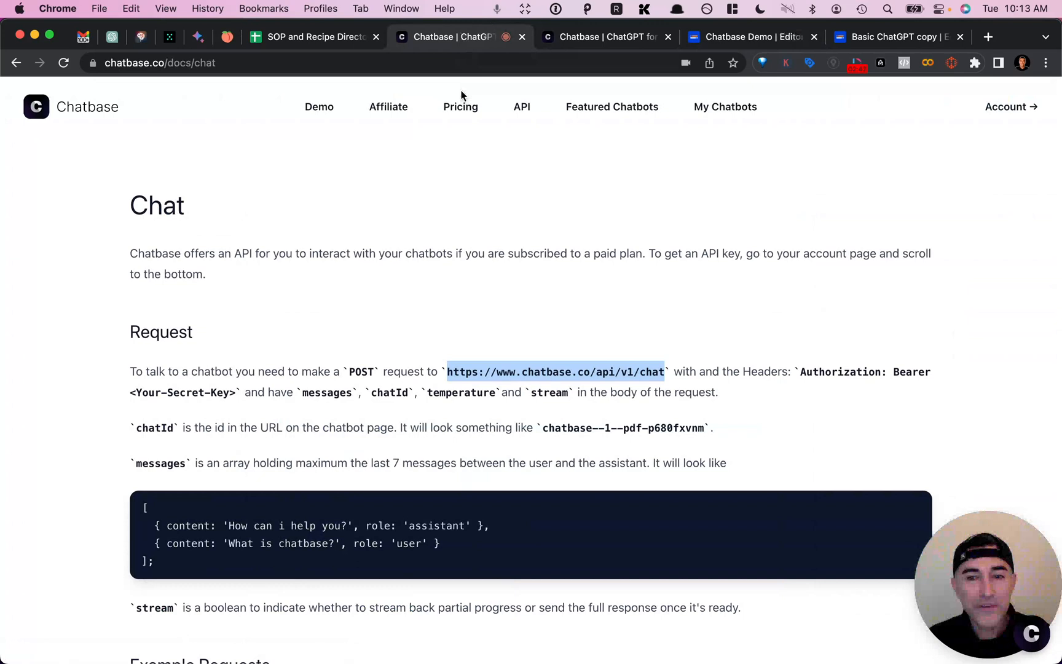
pyautogui.moveTo(757, 403)
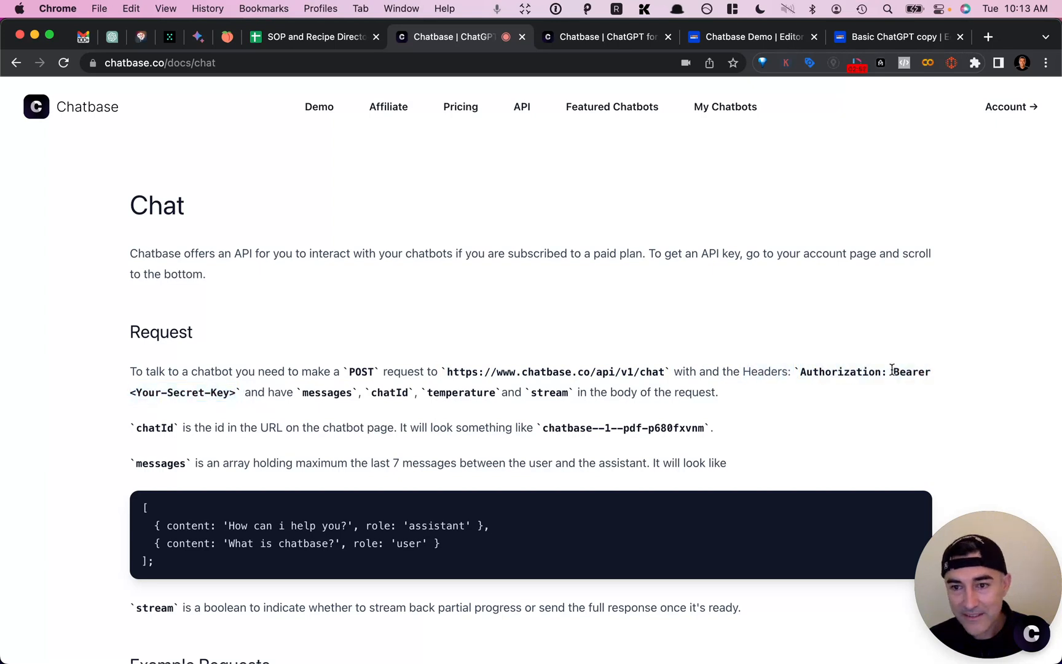
# - Select 'Bearer' in the chat docs header instructions and open the Account page for API keys
pyautogui.doubleClick(910, 372)
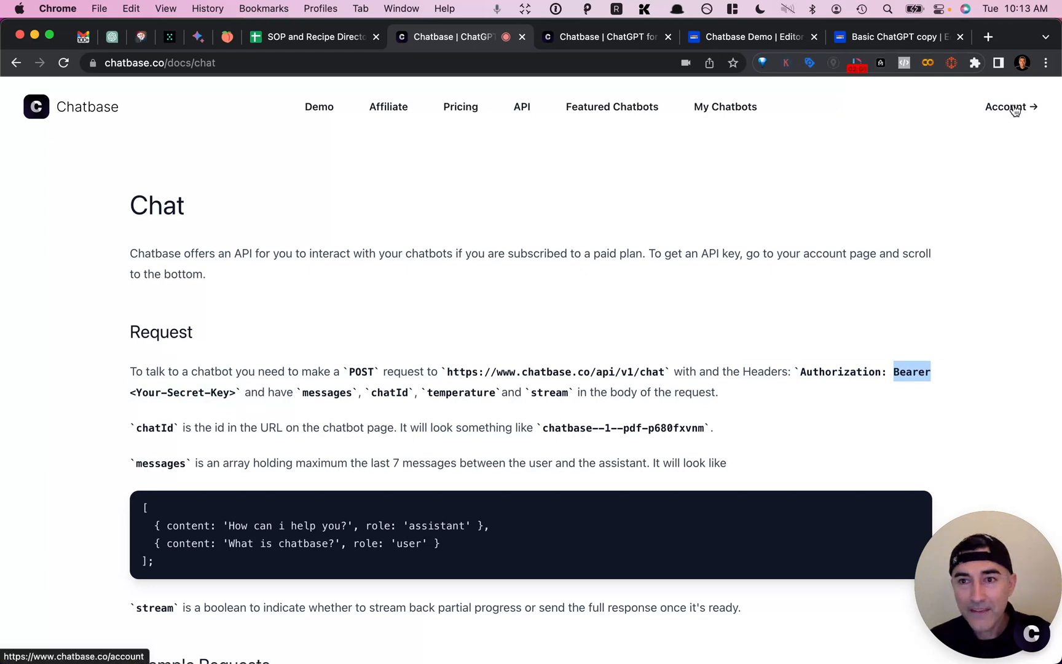
pyautogui.click(1010, 106)
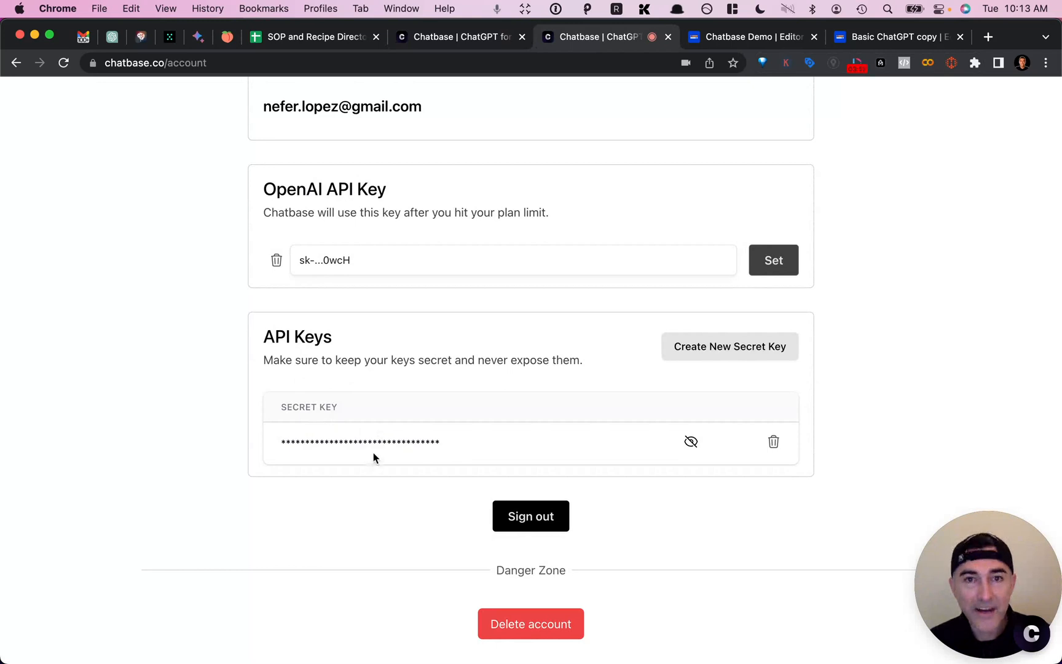
# - Switch back to the Chatbase Demo POST request settings with the messages body and chatId
pyautogui.click(745, 37)
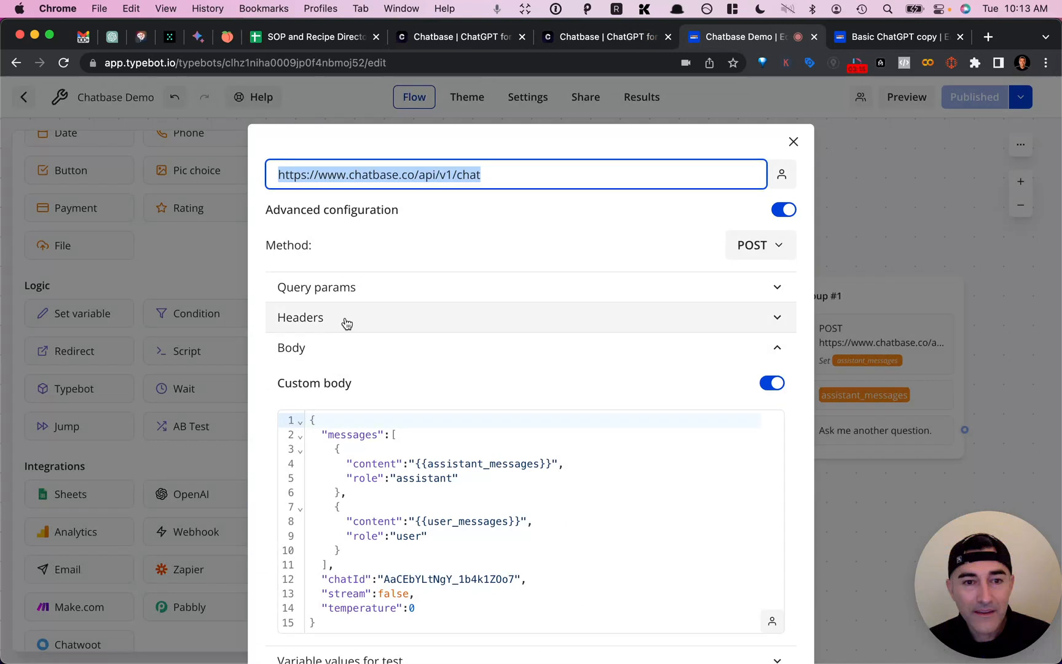
pyautogui.moveTo(364, 321)
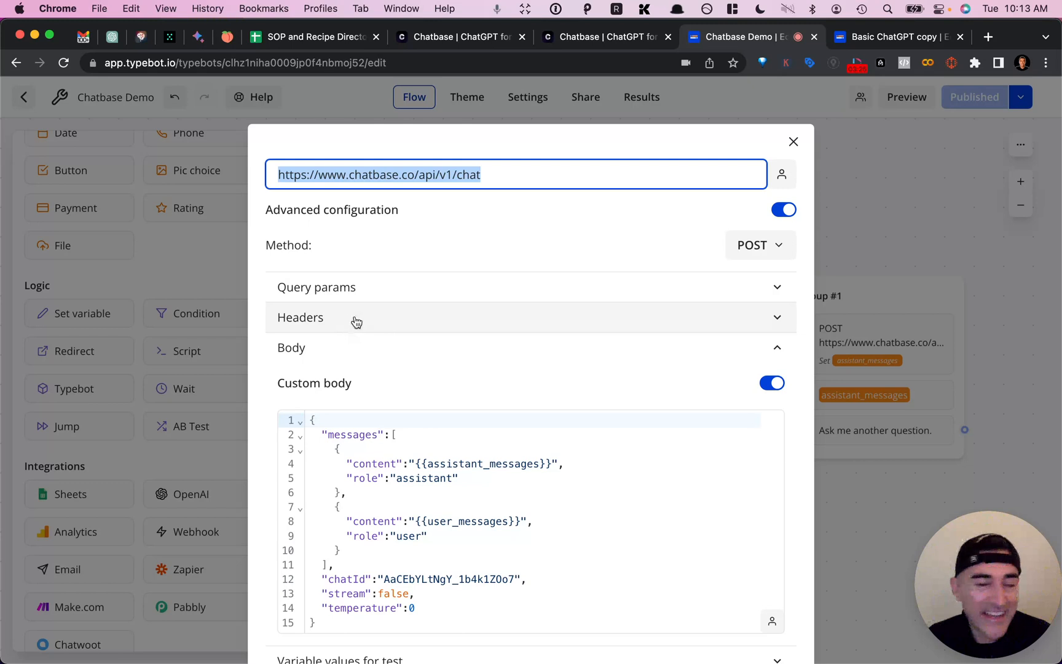
pyautogui.moveTo(312, 322)
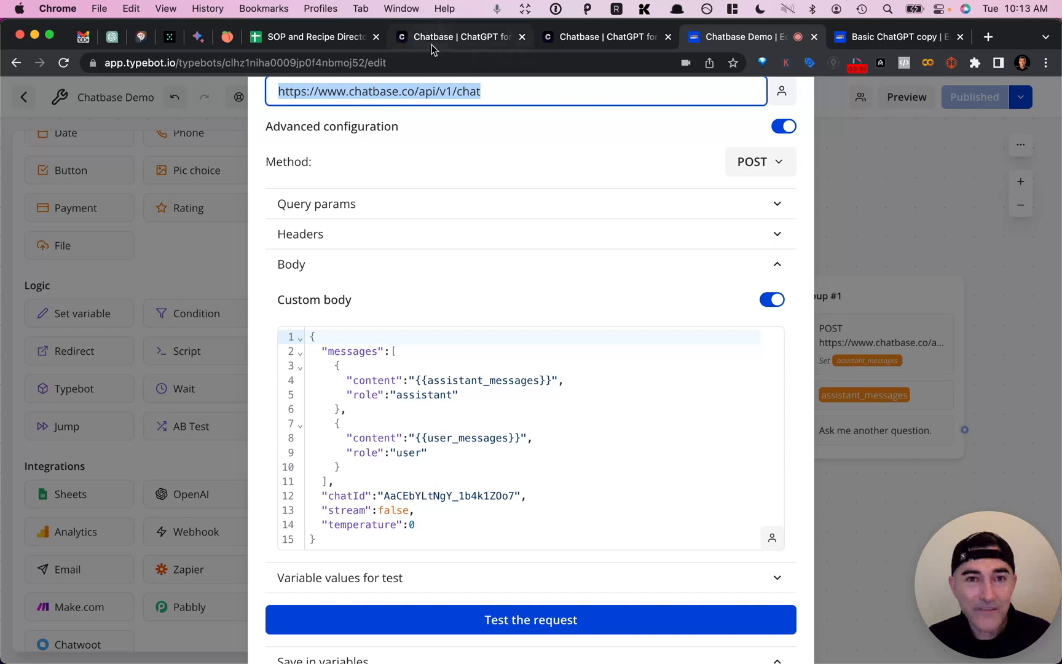
# - Open the Google Python Class chatbot's settings from My Chatbots to find its chatbot ID
pyautogui.click(460, 37)
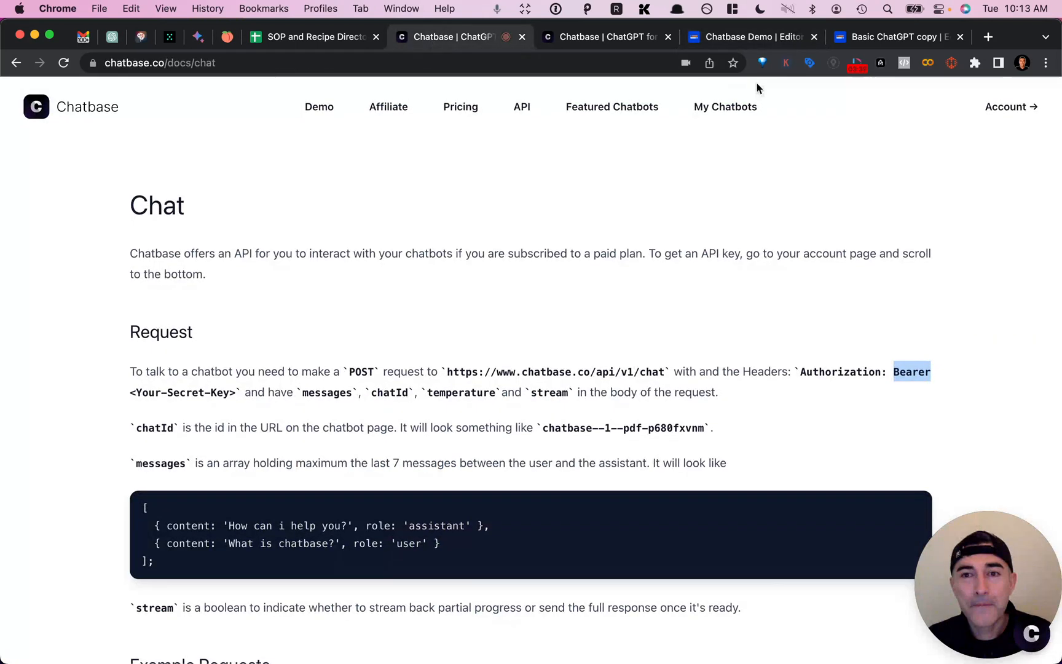
pyautogui.click(724, 107)
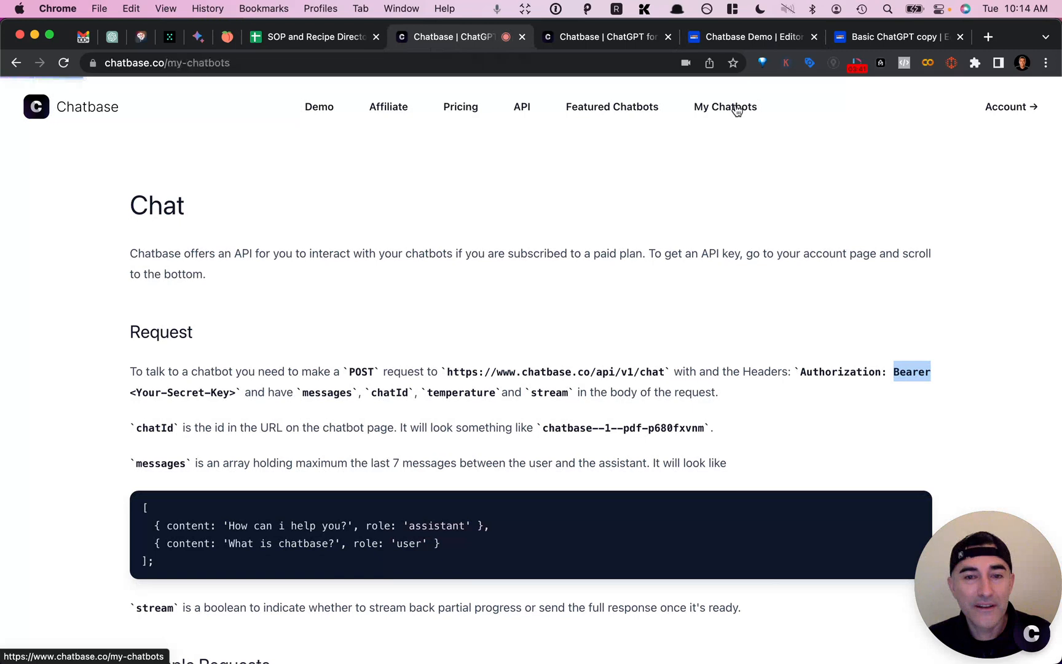
pyautogui.click(725, 106)
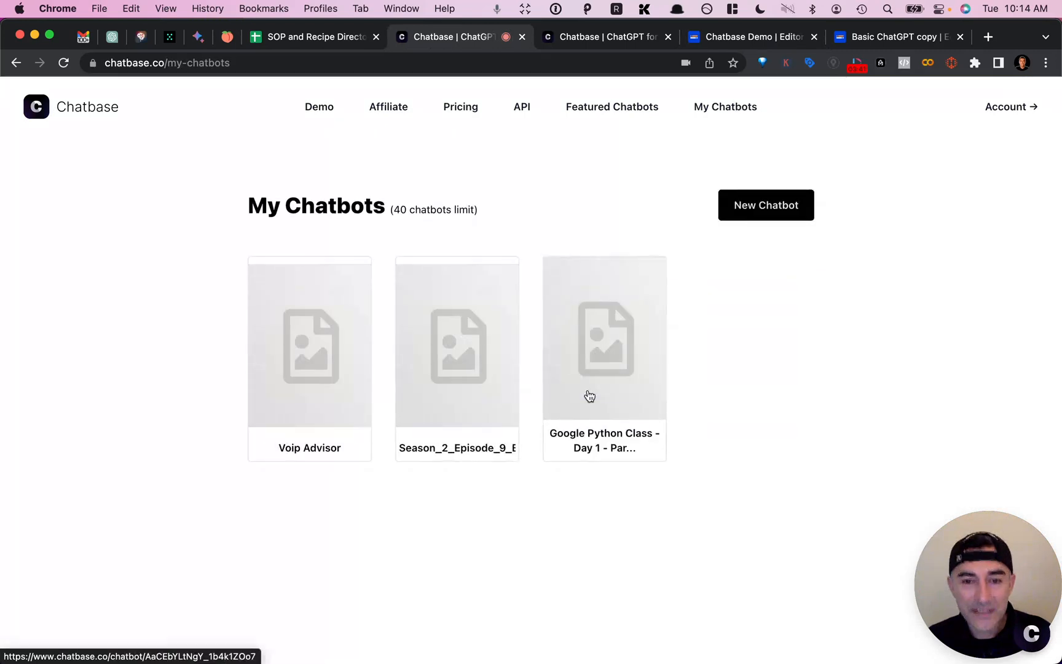
pyautogui.click(604, 337)
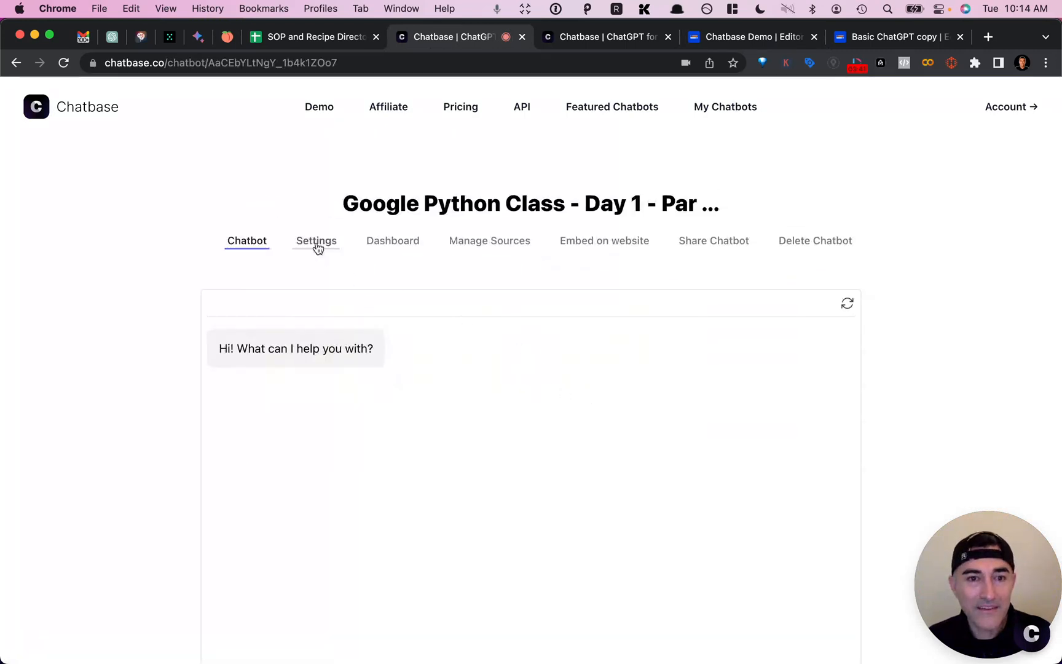
pyautogui.click(315, 240)
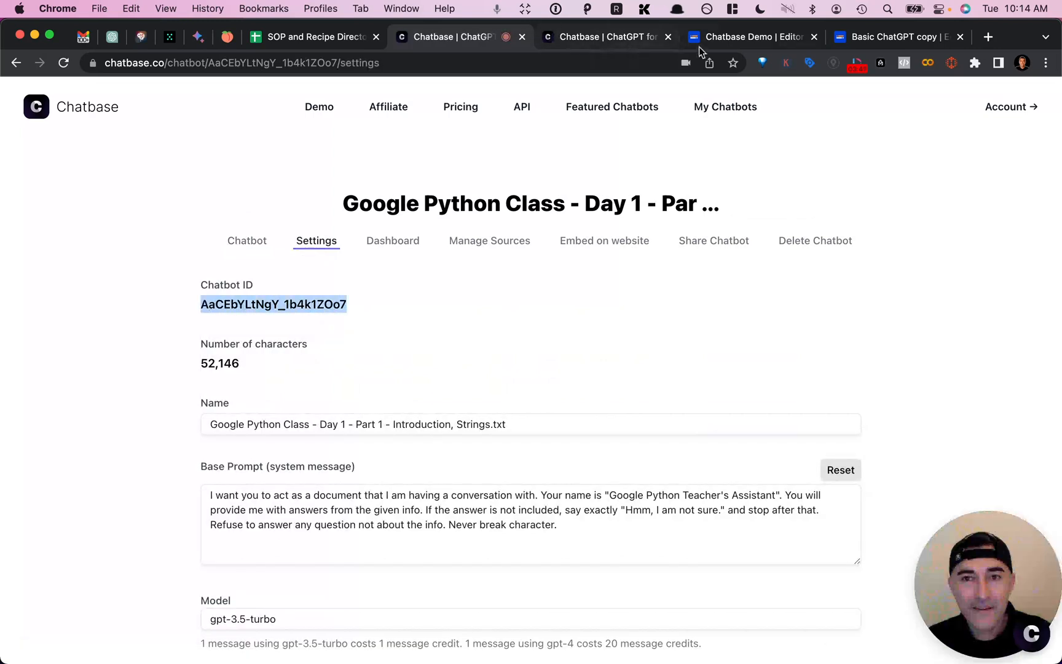
pyautogui.moveTo(751, 37)
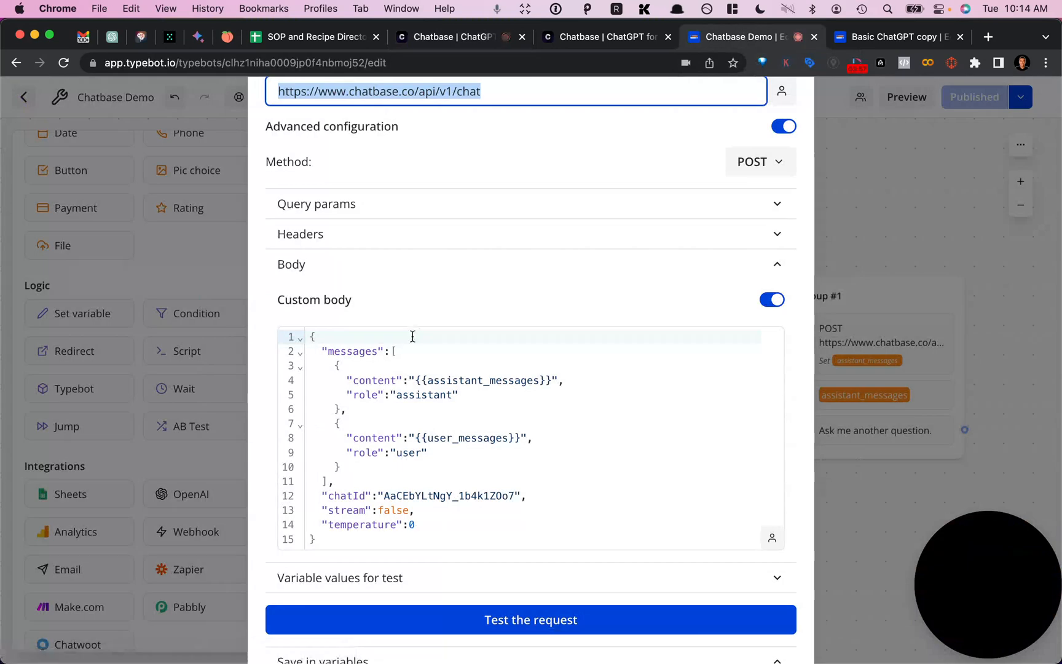
pyautogui.moveTo(874, 196)
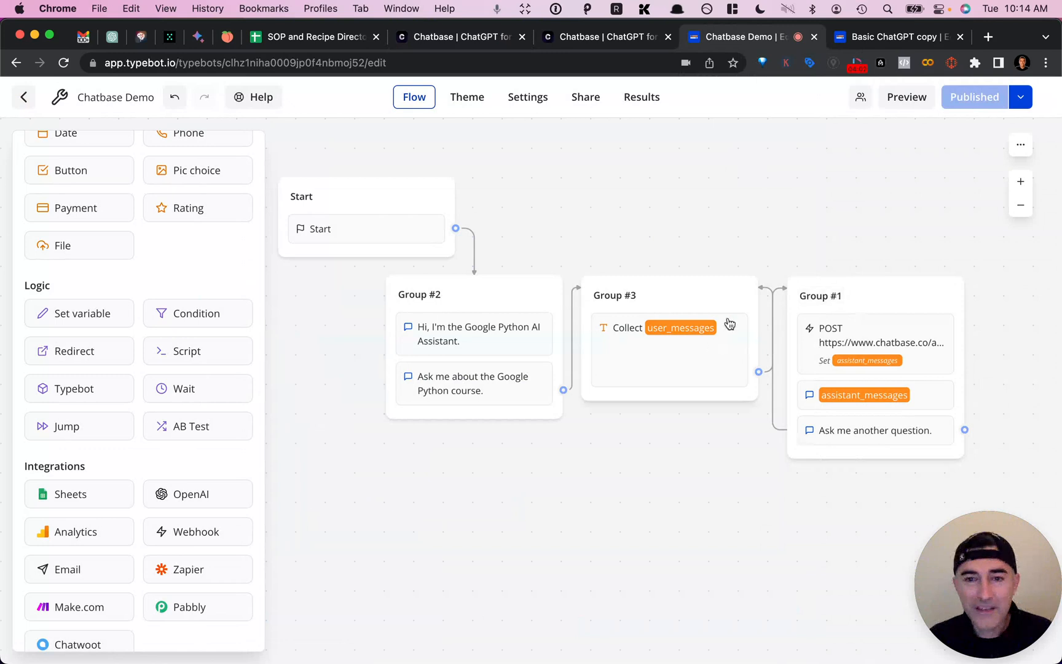
pyautogui.moveTo(810, 349)
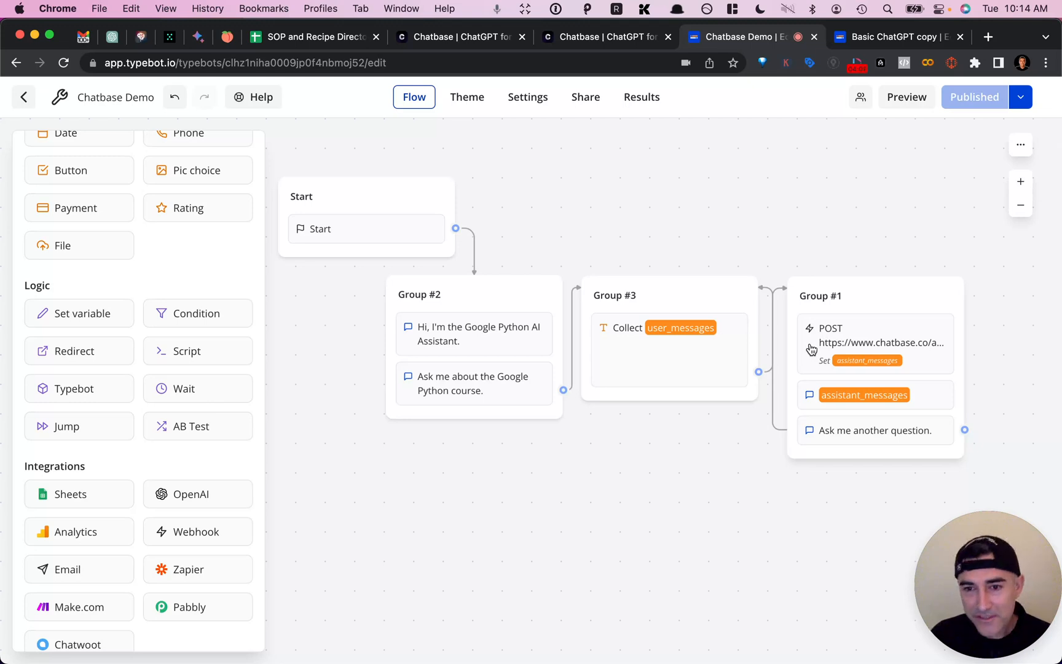
pyautogui.moveTo(271, 389)
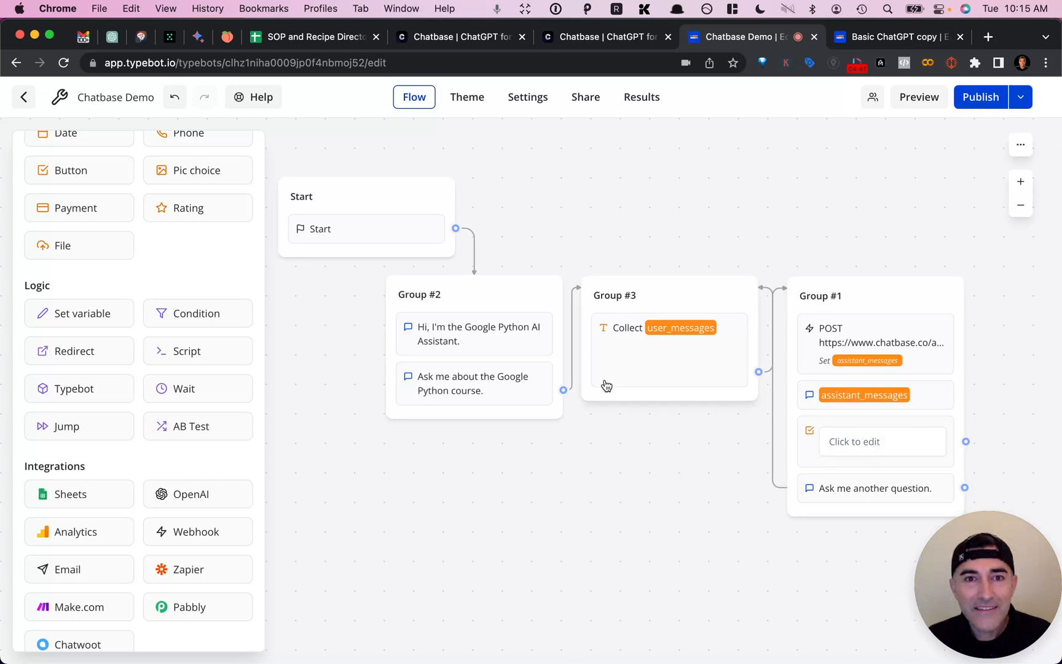
pyautogui.moveTo(560, 251)
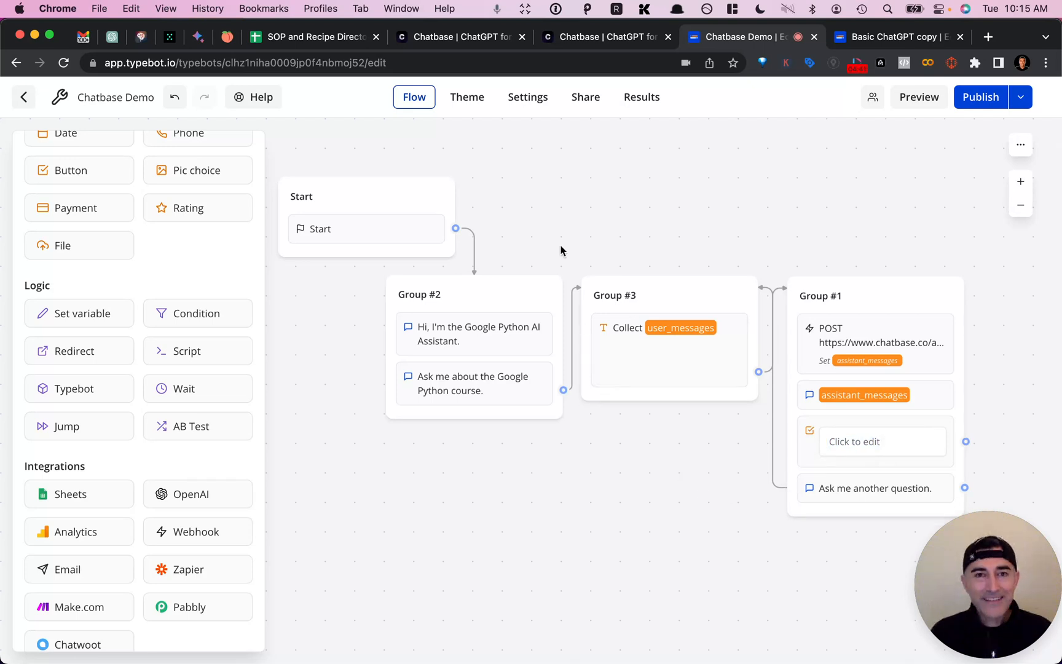
pyautogui.moveTo(536, 200)
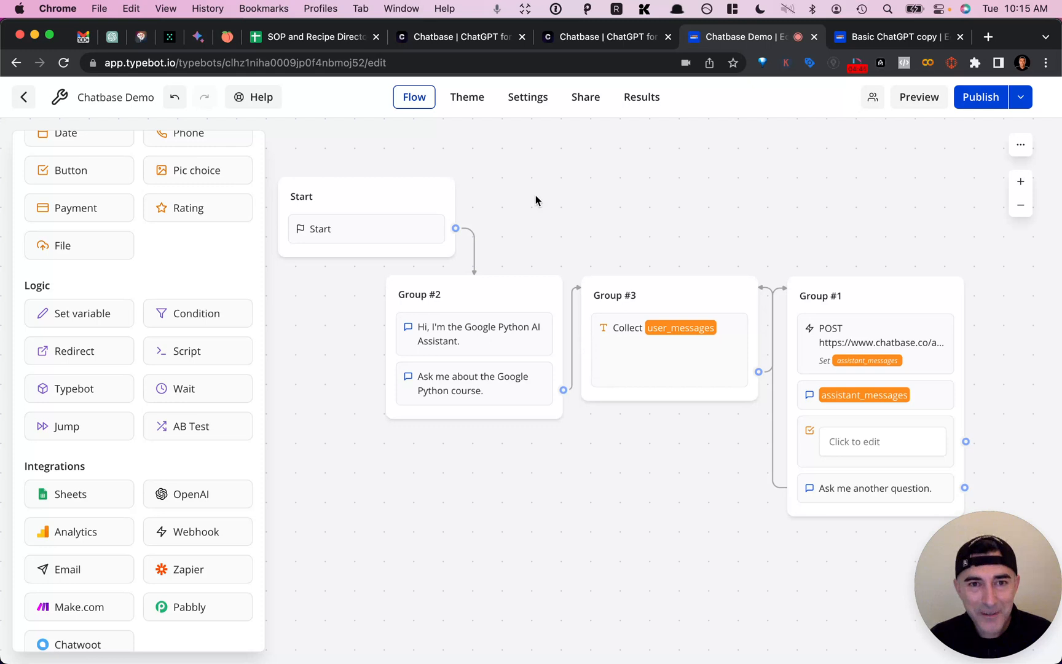
pyautogui.moveTo(485, 60)
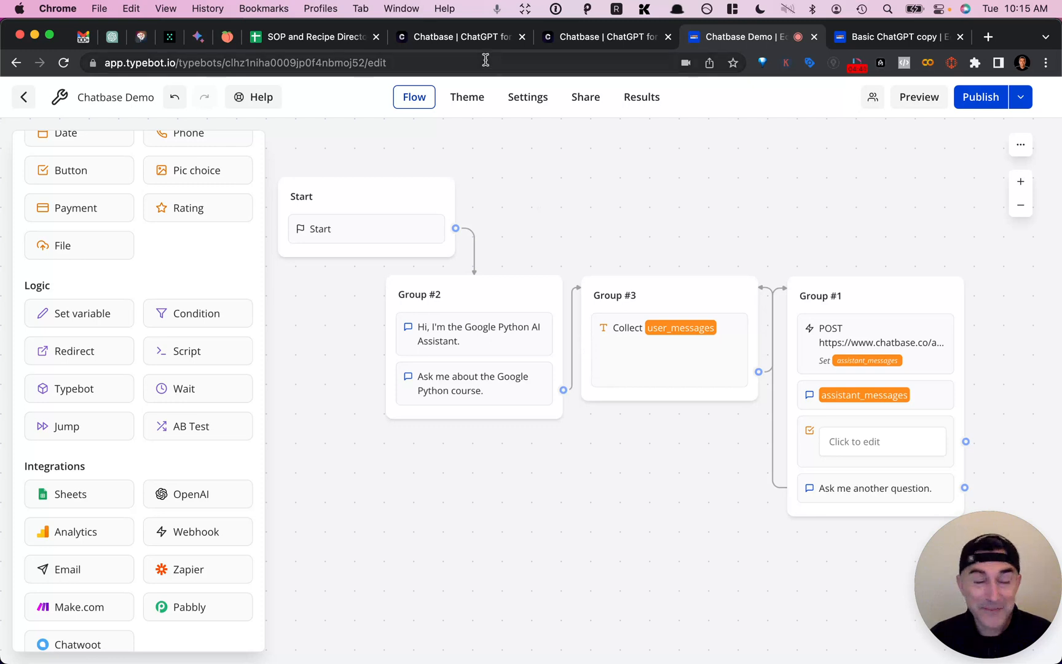
# - Switch to the Chatbase API documentation index listing the chat, create, update, delete and crawl APIs
pyautogui.click(460, 37)
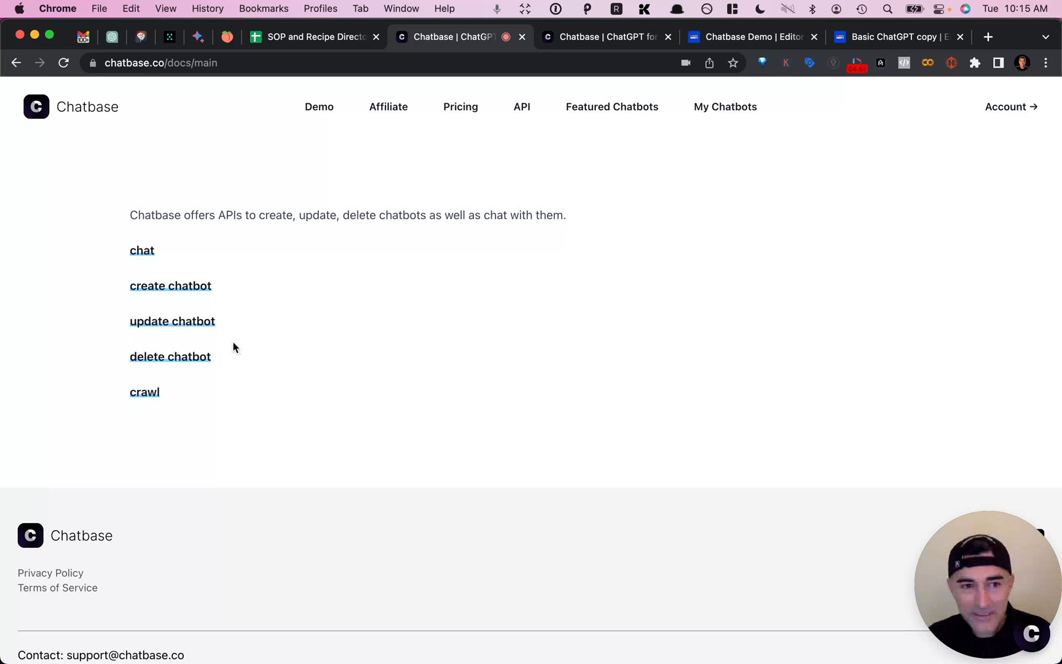
pyautogui.moveTo(213, 296)
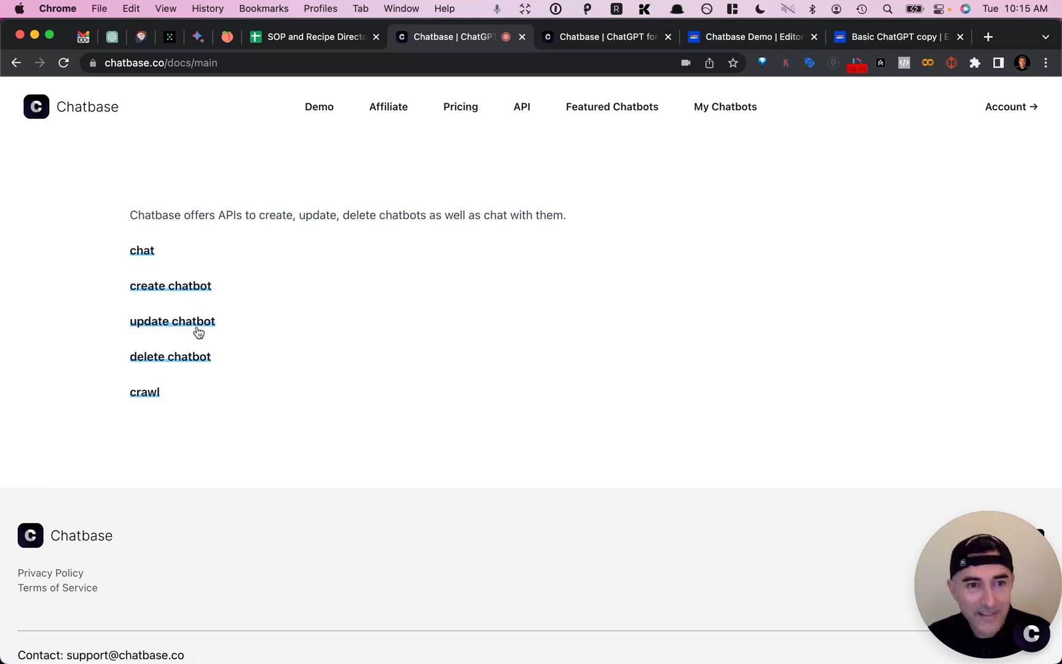
pyautogui.moveTo(157, 419)
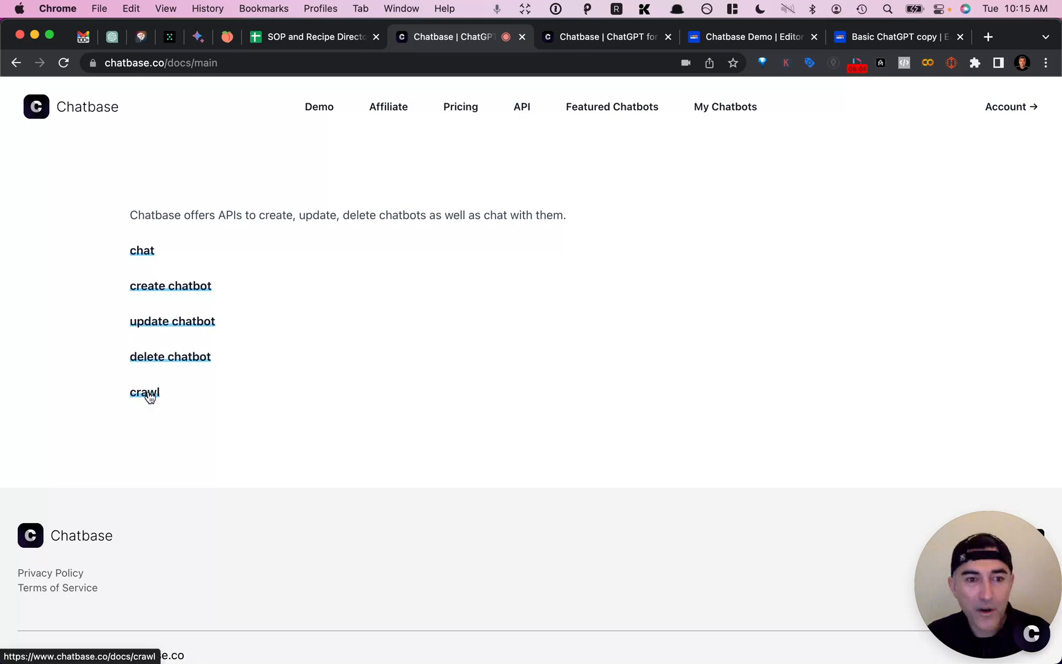
# - Open the crawl API docs, highlight the example returned links and their explanation, then return to Typebot
pyautogui.click(144, 392)
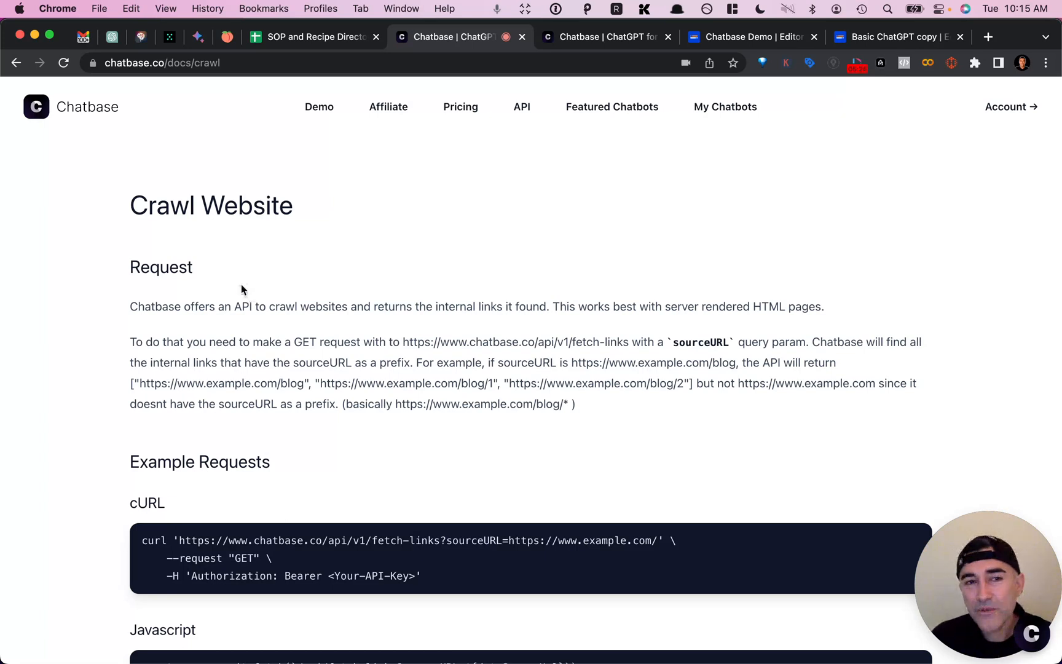
pyautogui.moveTo(208, 374)
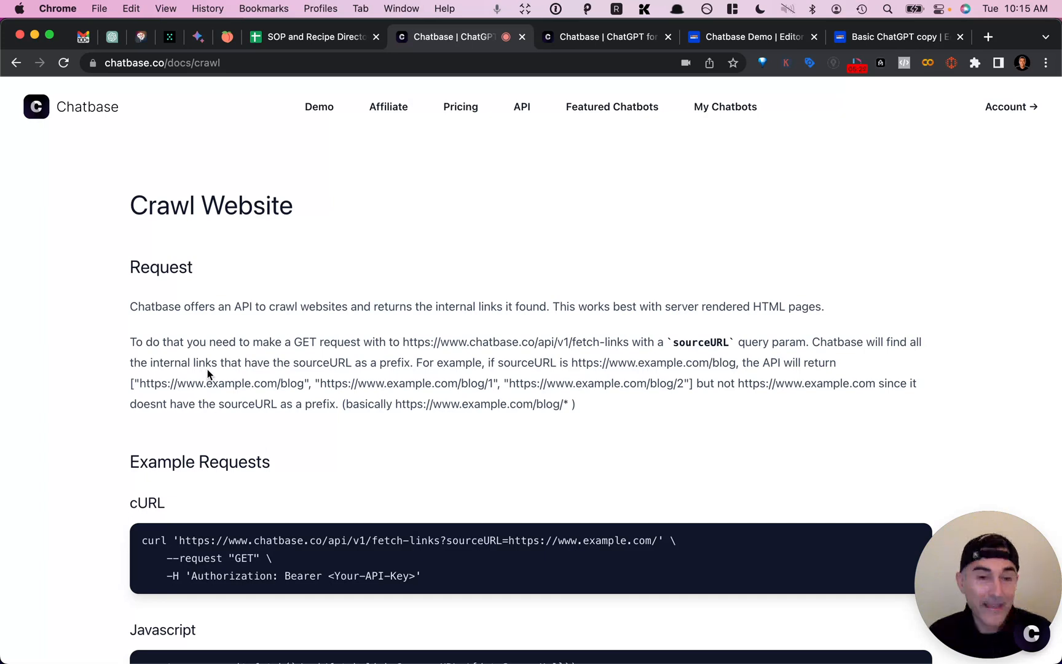
pyautogui.moveTo(122, 398)
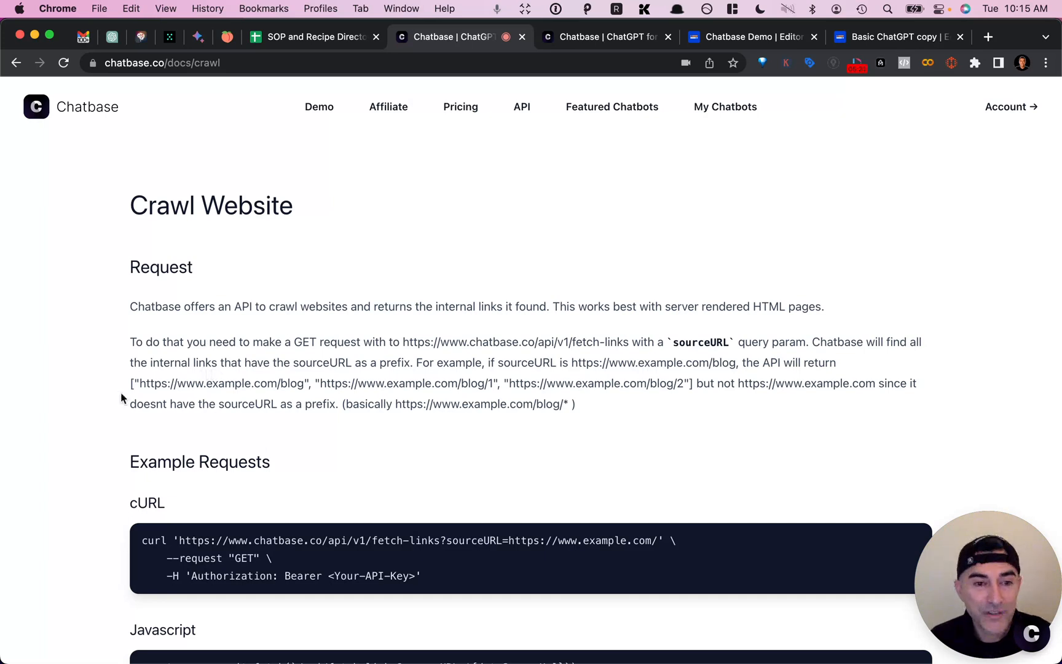
pyautogui.moveTo(130, 383); pyautogui.dragTo(498, 383)
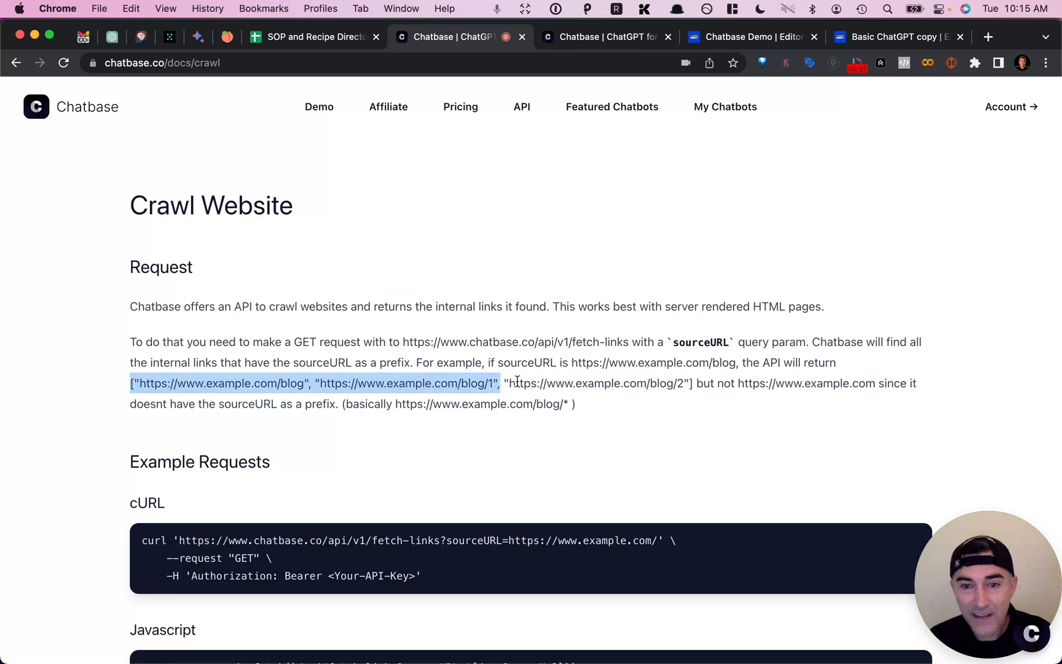
pyautogui.moveTo(499, 383); pyautogui.dragTo(575, 404)
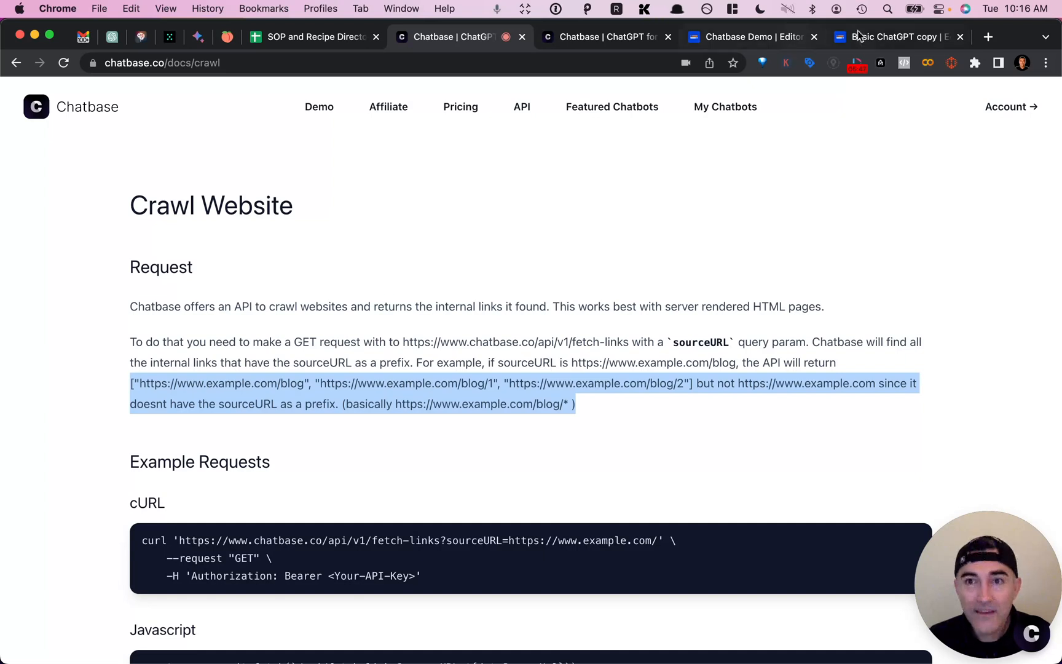
pyautogui.click(749, 37)
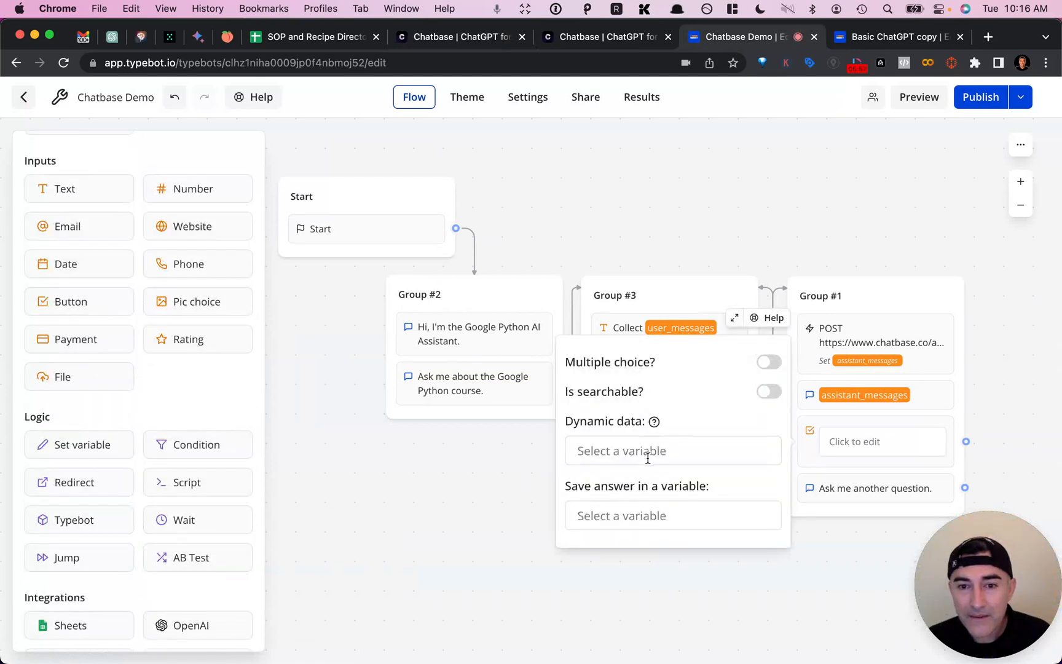
pyautogui.moveTo(654, 420)
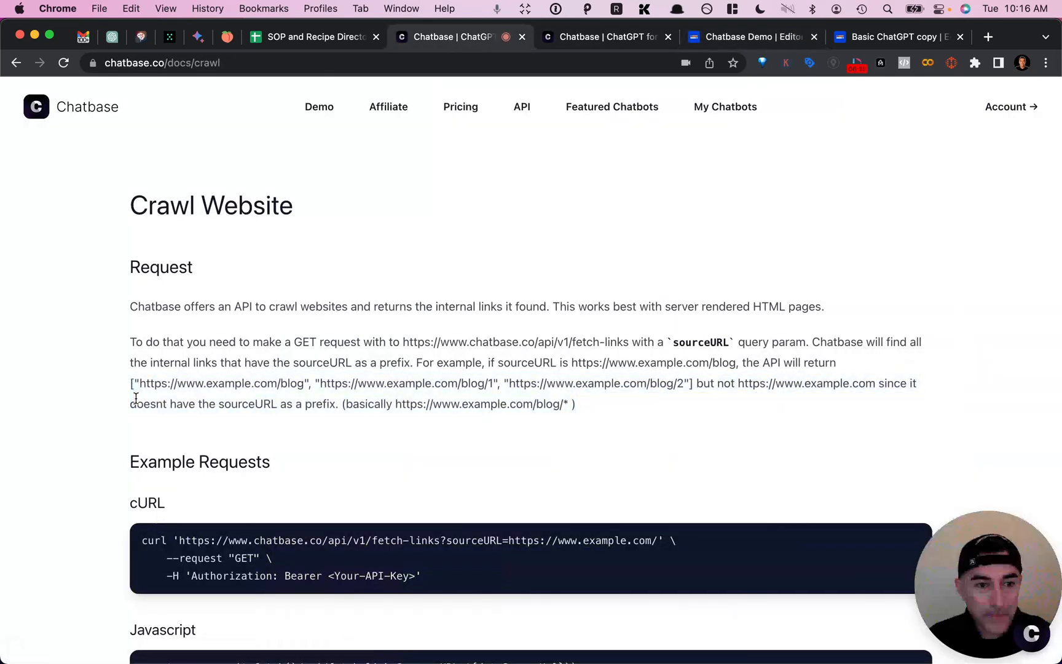
# - Highlight the example array of three returned internal blog links
pyautogui.moveTo(129, 383); pyautogui.dragTo(268, 404)
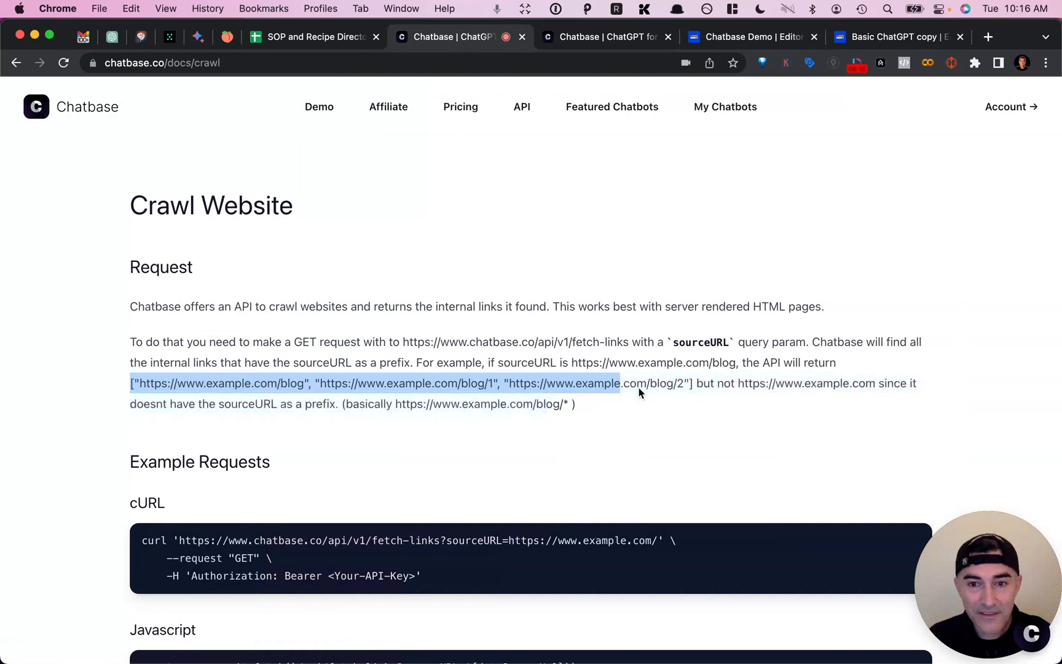
pyautogui.moveTo(619, 384); pyautogui.dragTo(690, 384)
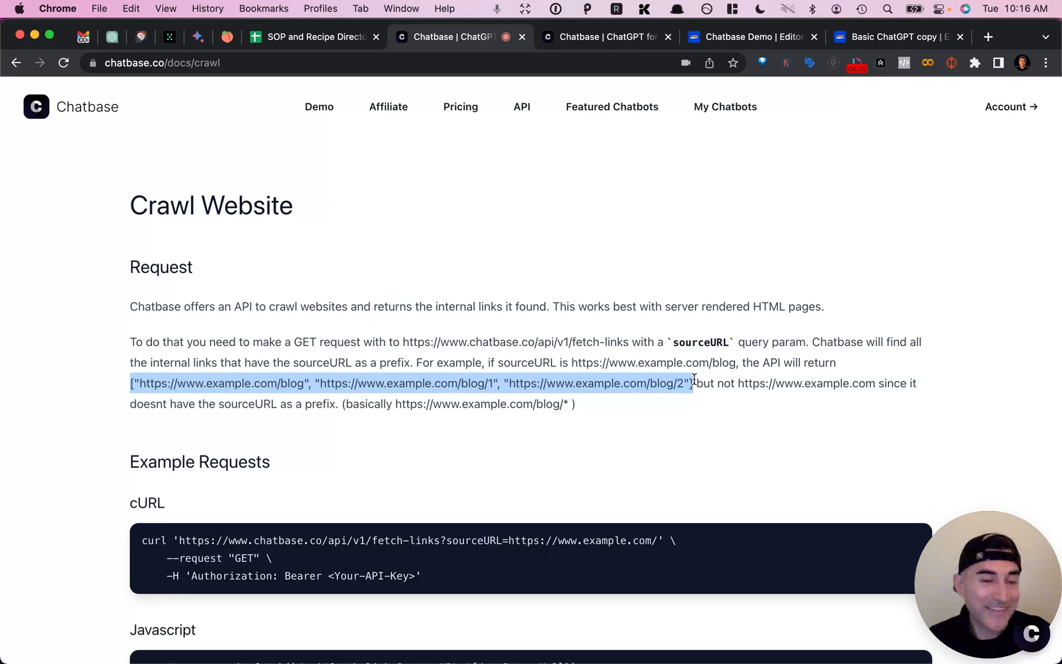
pyautogui.moveTo(669, 338)
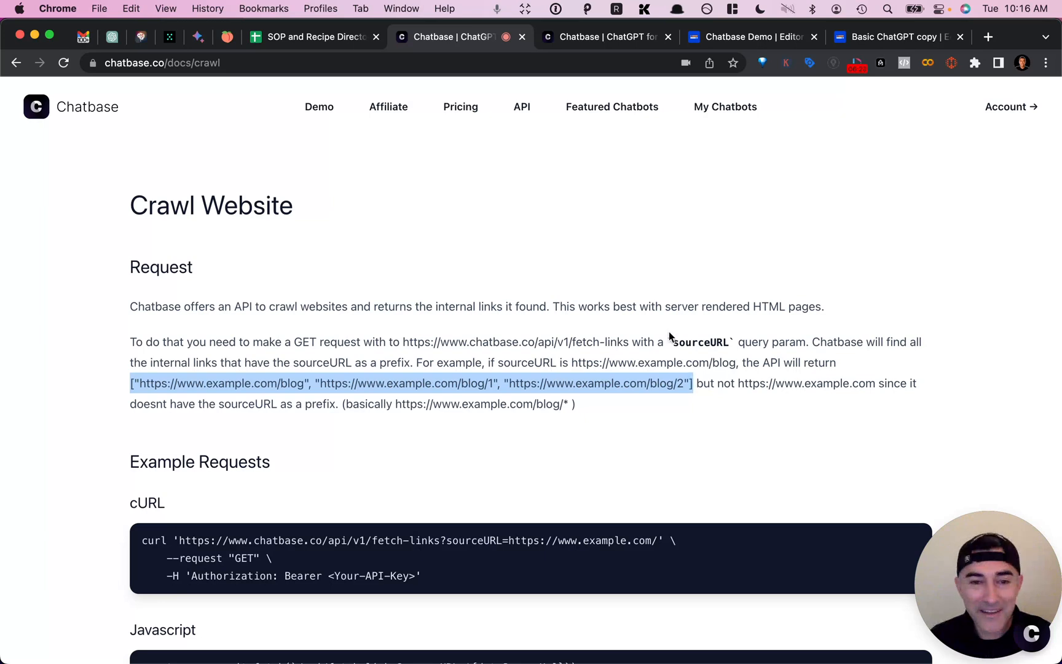